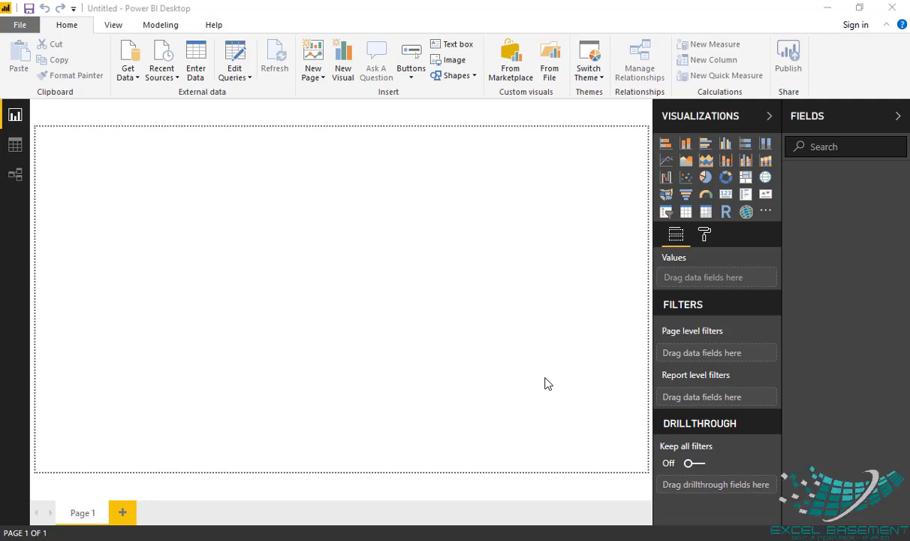
mouse_move(514, 349)
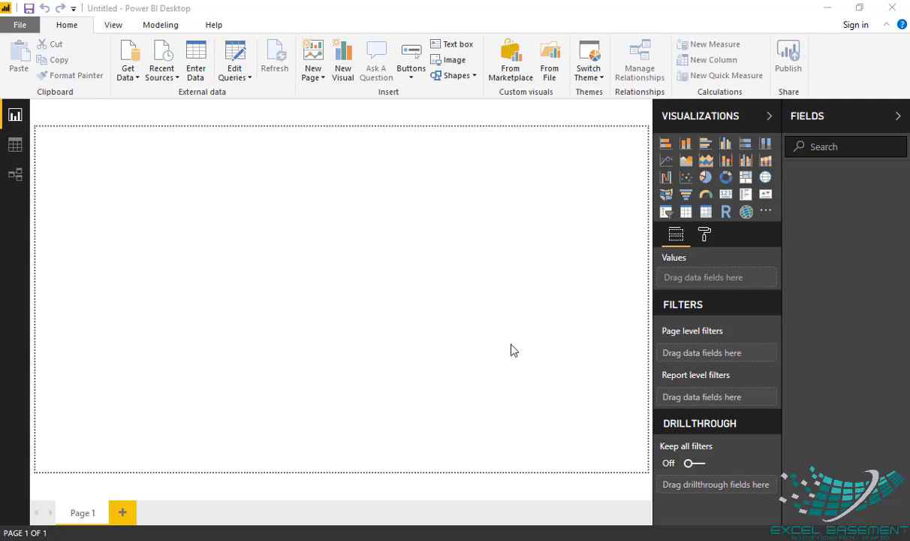
mouse_move(229, 139)
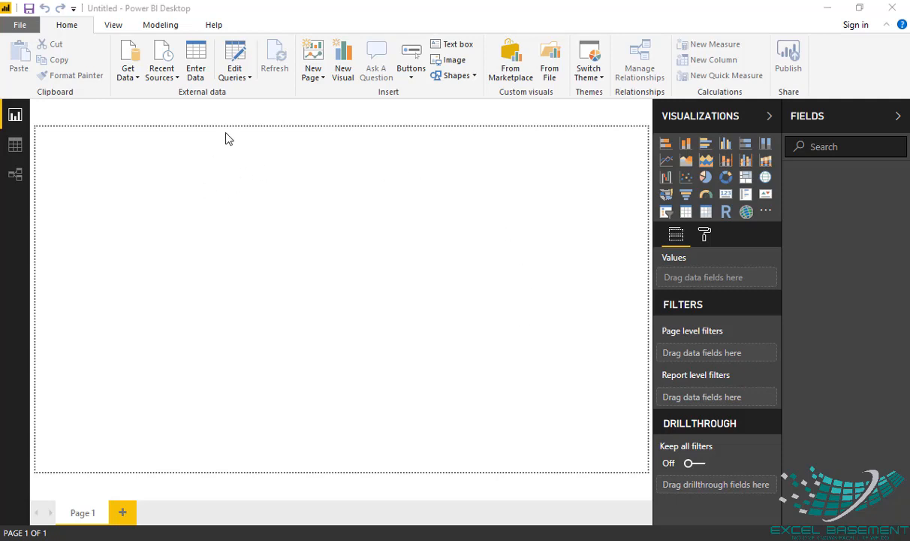
mouse_move(241, 273)
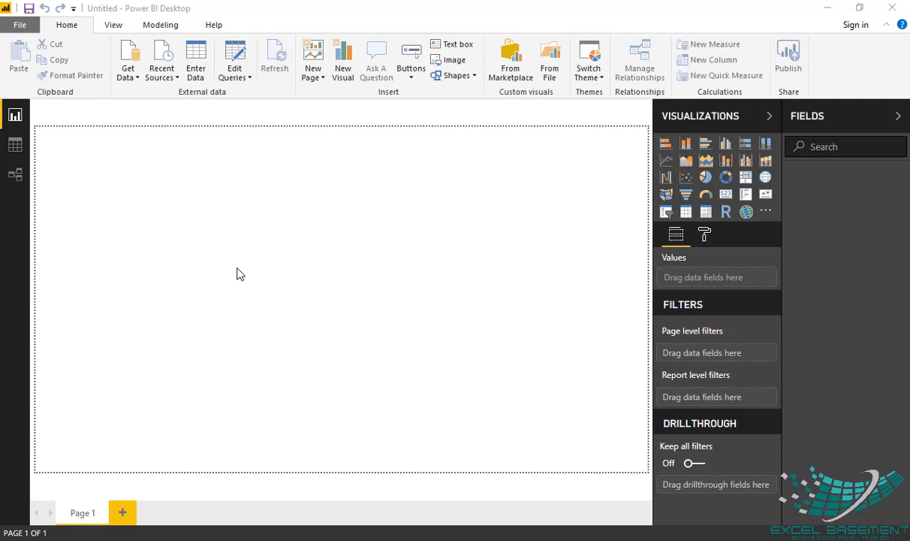
mouse_move(271, 164)
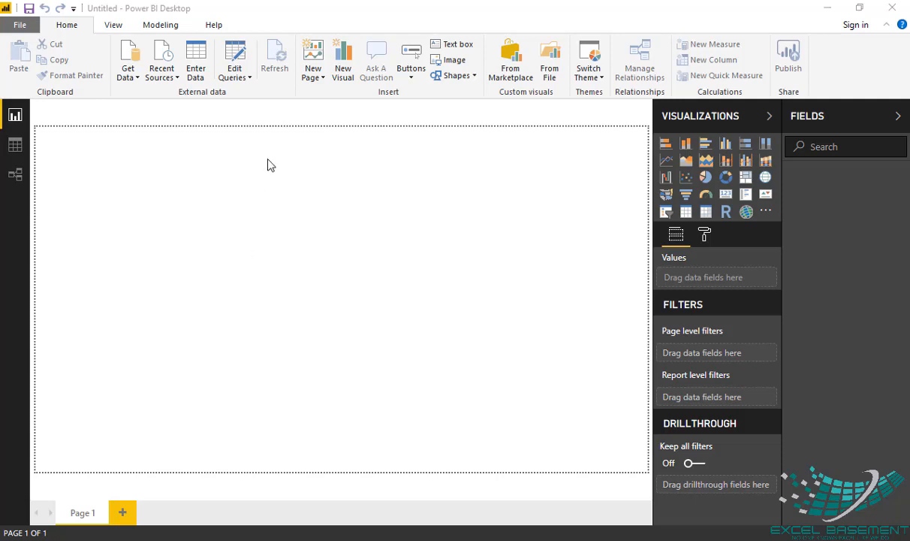
mouse_move(511, 403)
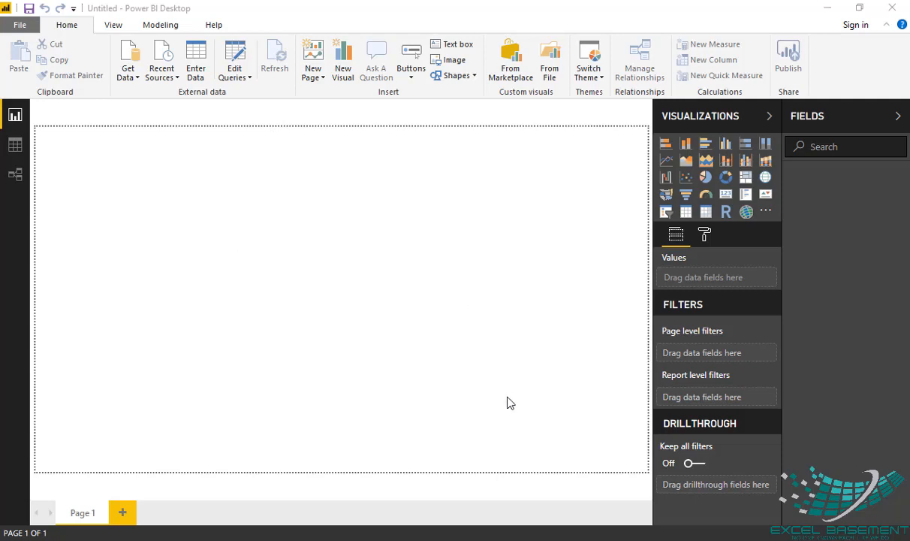
mouse_move(453, 473)
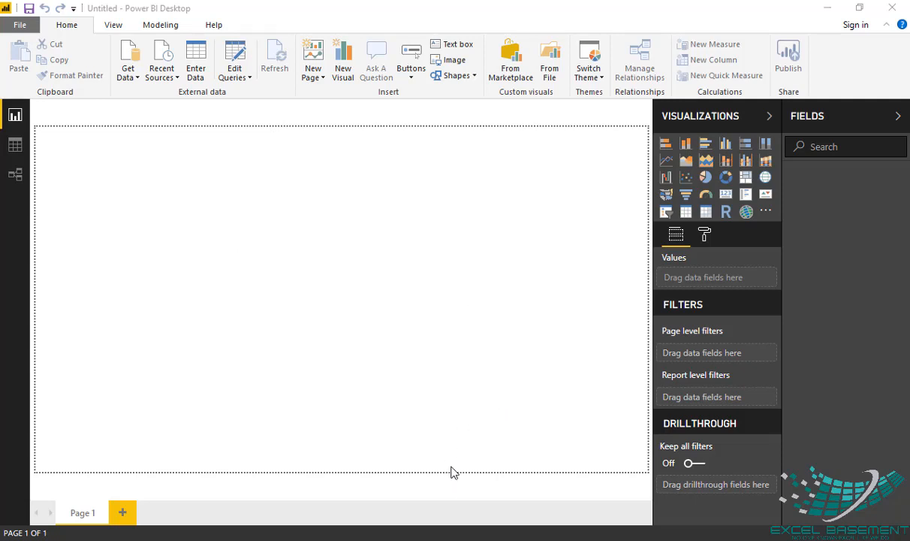
mouse_move(454, 458)
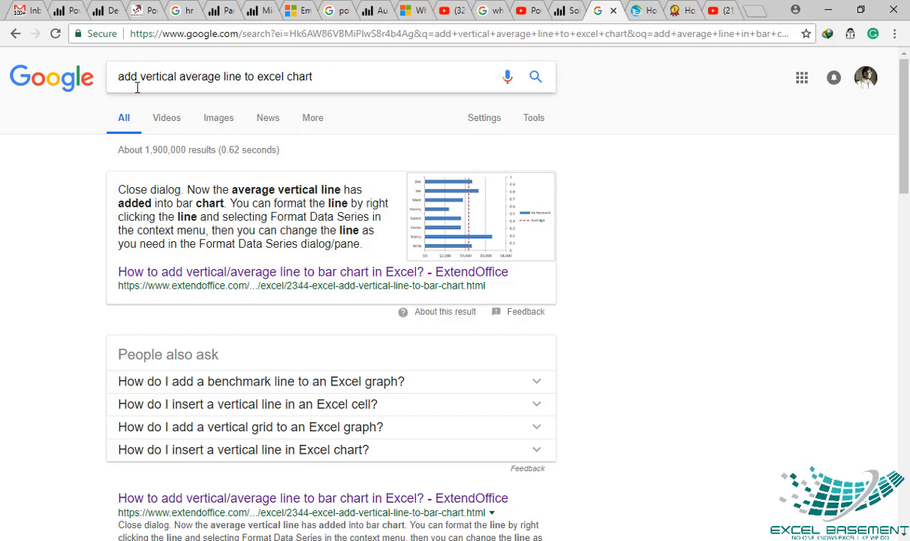
mouse_move(273, 81)
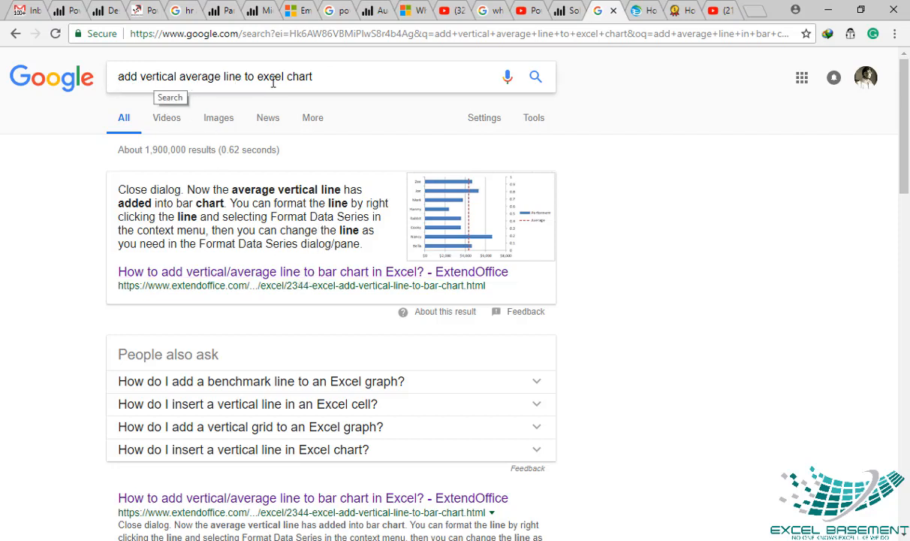
mouse_move(295, 283)
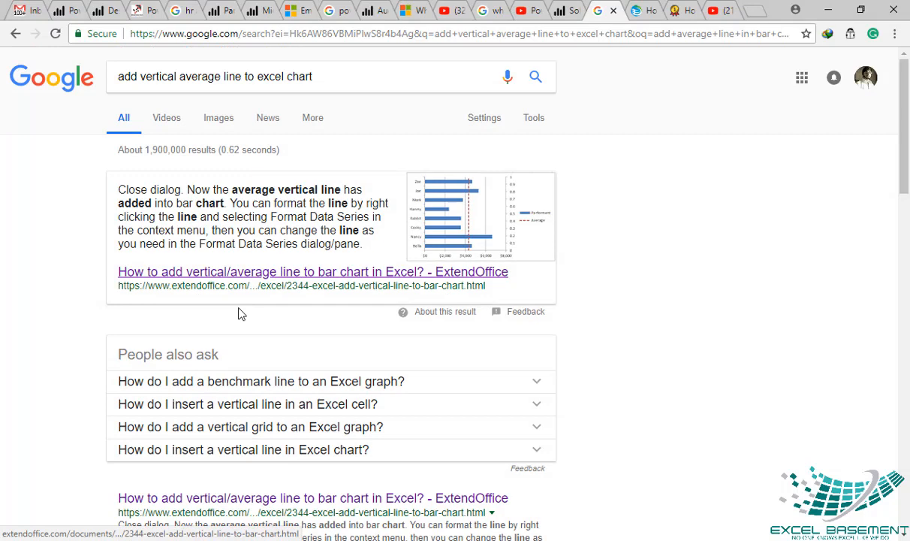
Step: Browse the Google results for 'add vertical average line to excel chart'
scroll(down, 3)
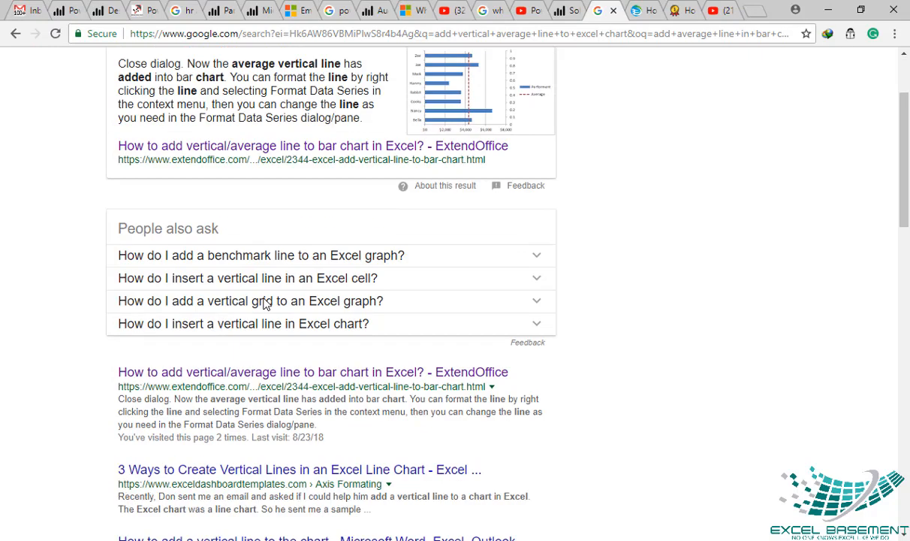
scroll(down, 3)
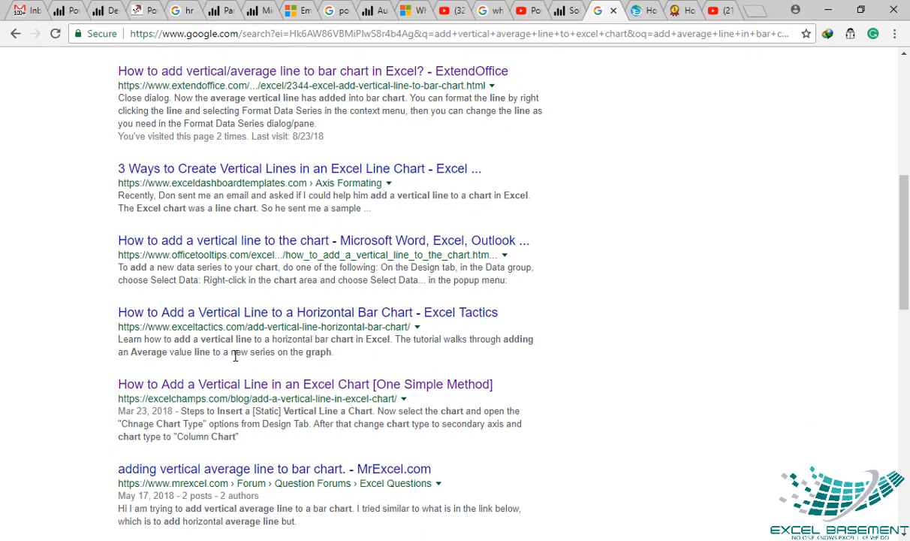
scroll(up, 3)
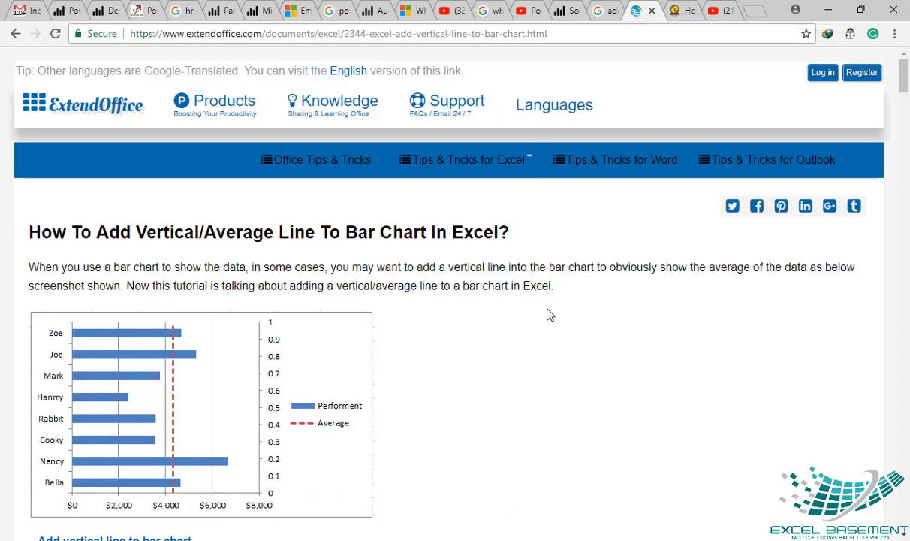
Step: Read the ExtendOffice tutorial down to the bar chart with the red average line
scroll(down, 3)
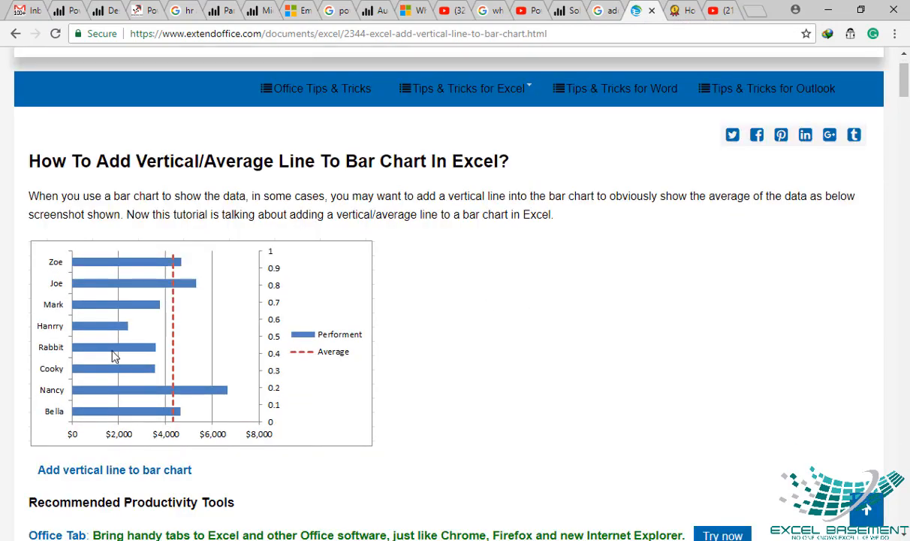
mouse_move(178, 262)
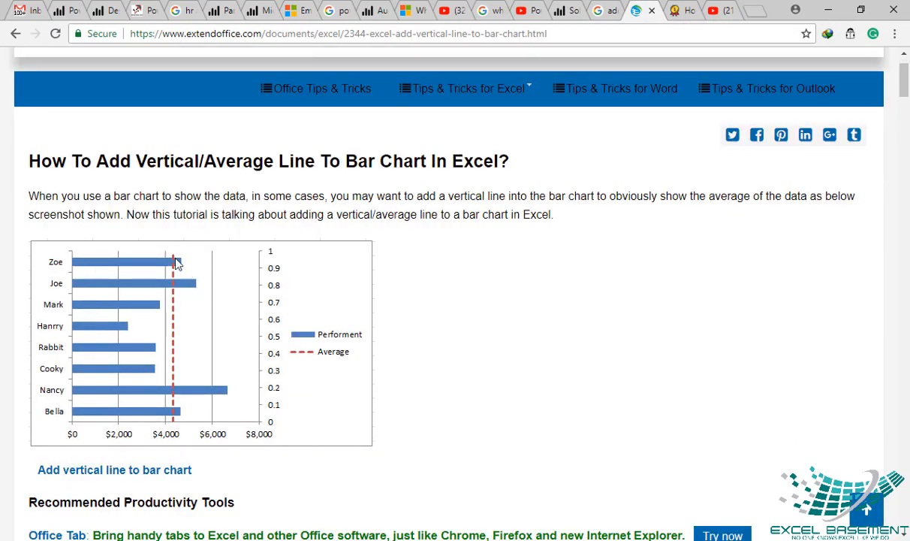
mouse_move(209, 410)
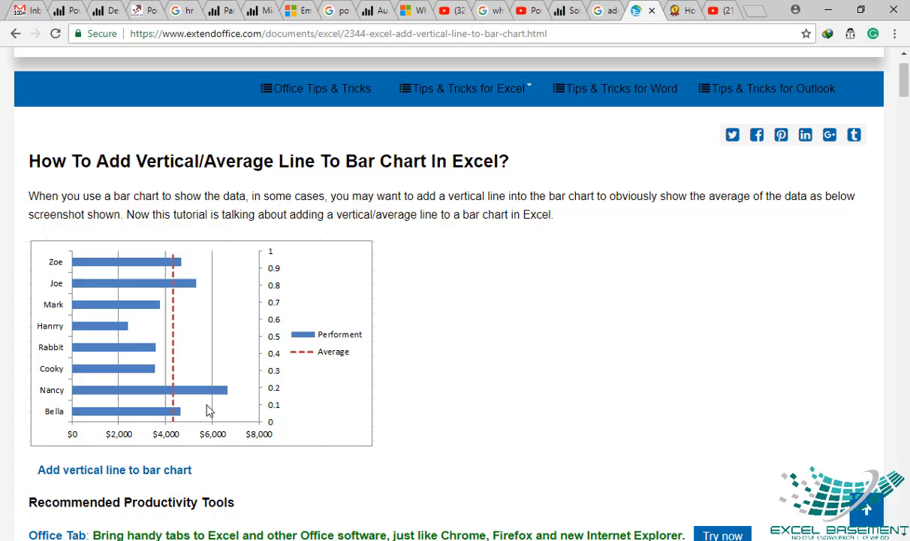
scroll(down, 3)
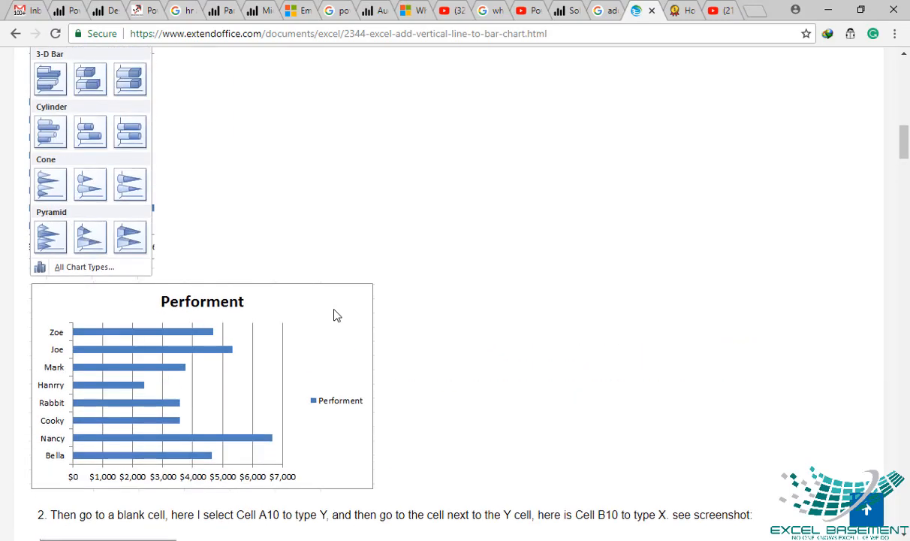
scroll(down, 3)
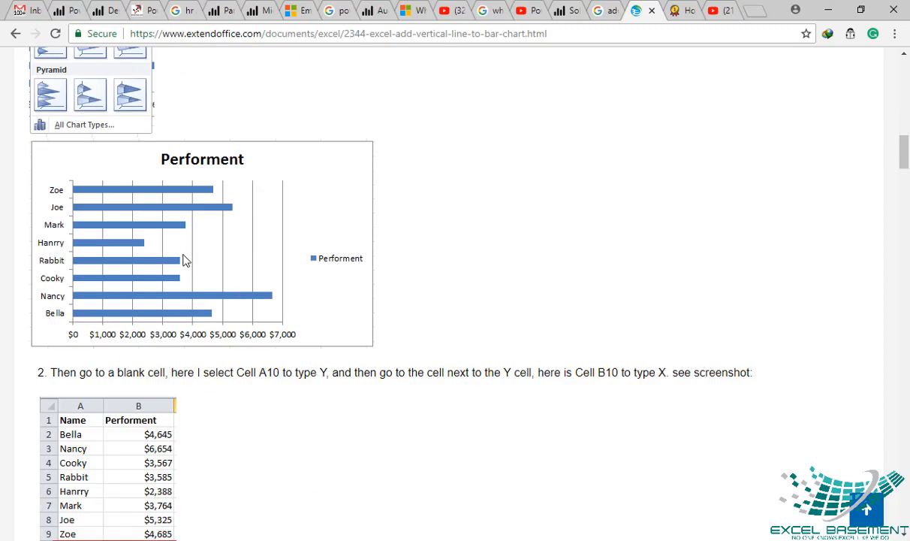
scroll(down, 3)
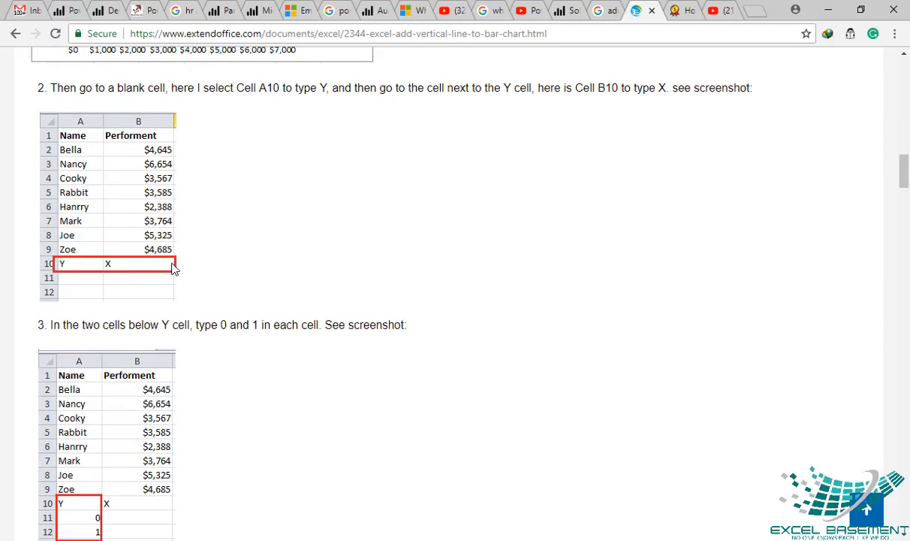
scroll(down, 3)
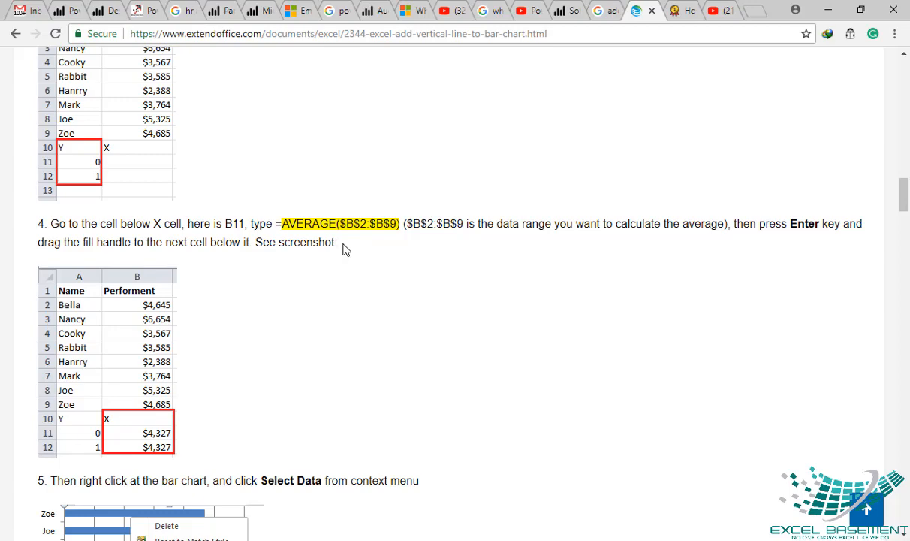
mouse_move(348, 240)
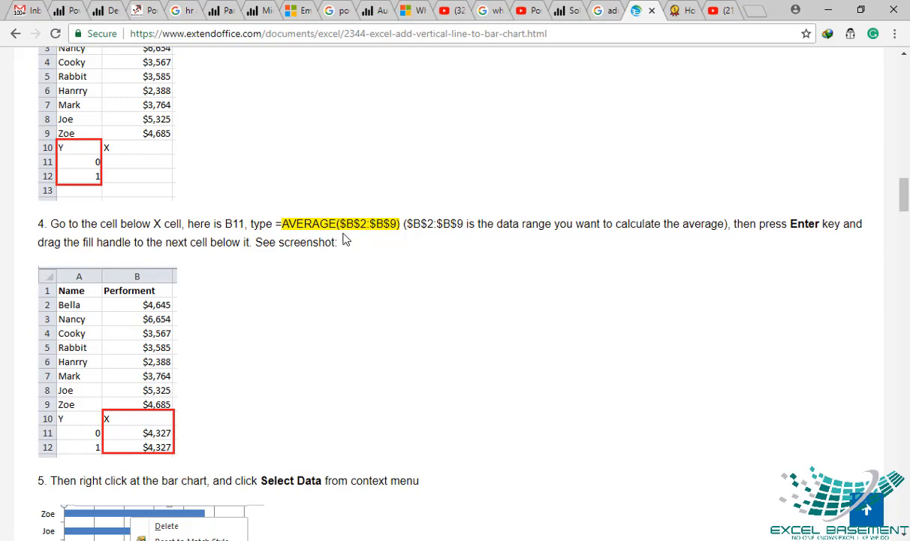
scroll(down, 3)
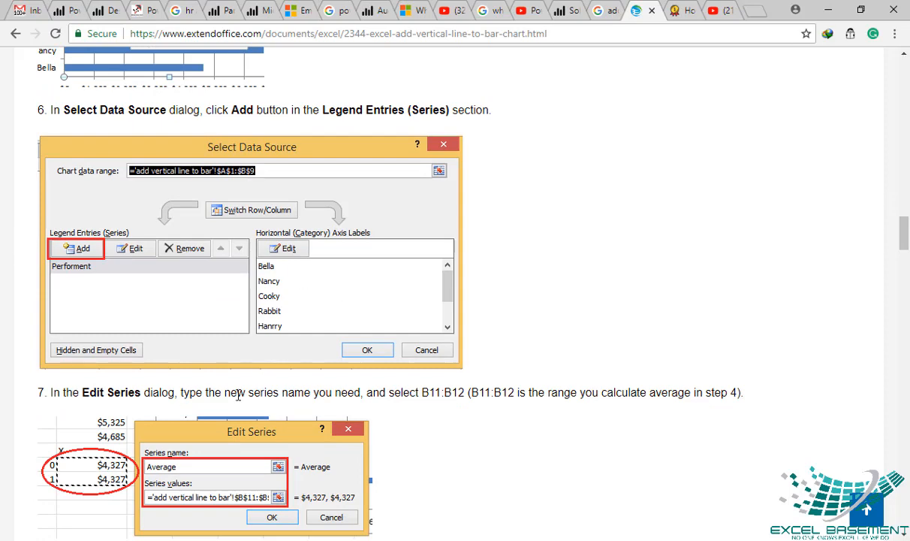
scroll(down, 3)
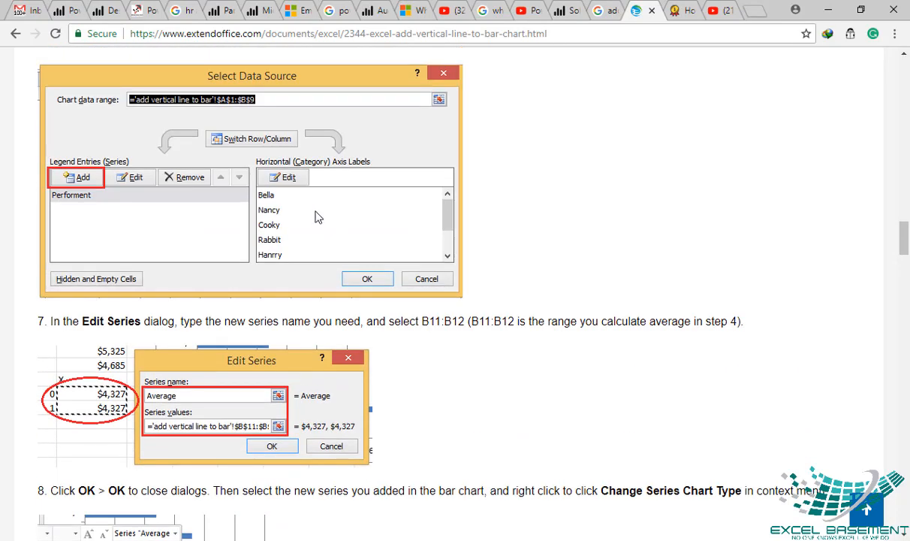
mouse_move(218, 379)
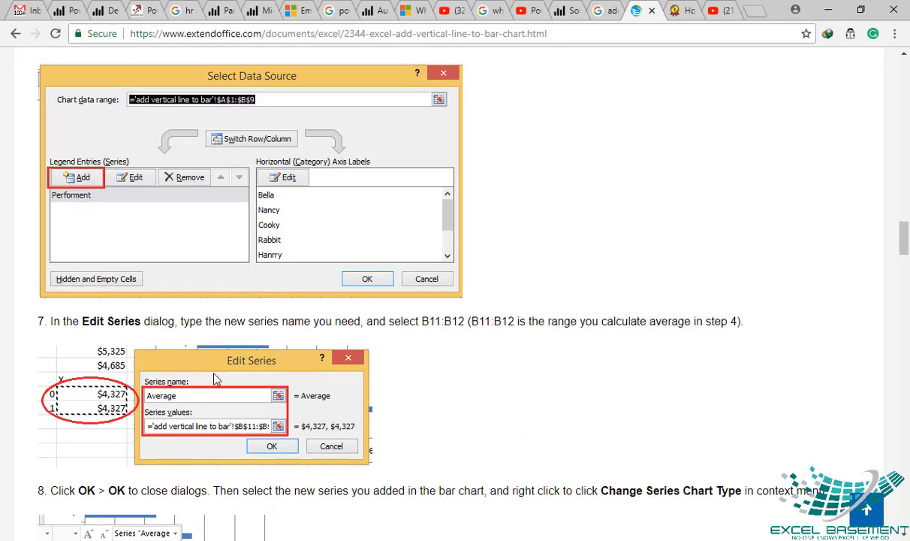
scroll(down, 3)
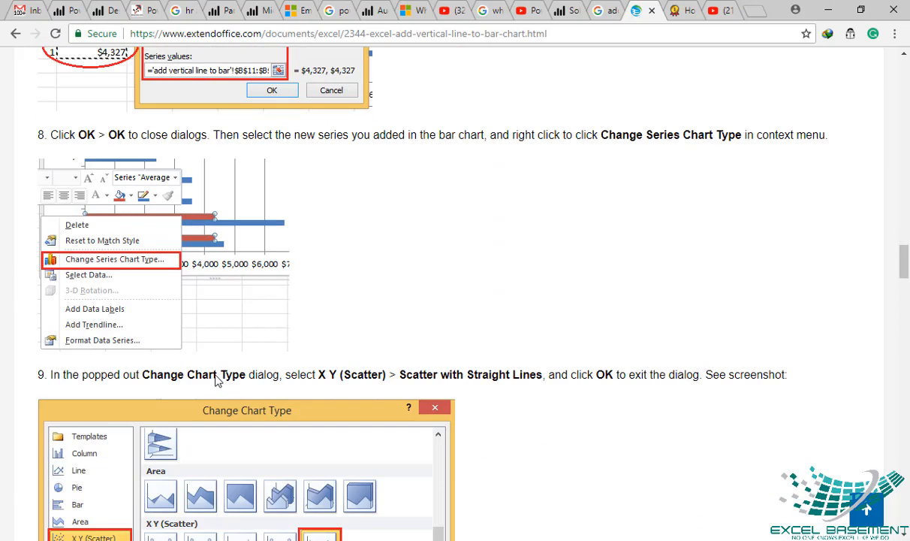
scroll(down, 3)
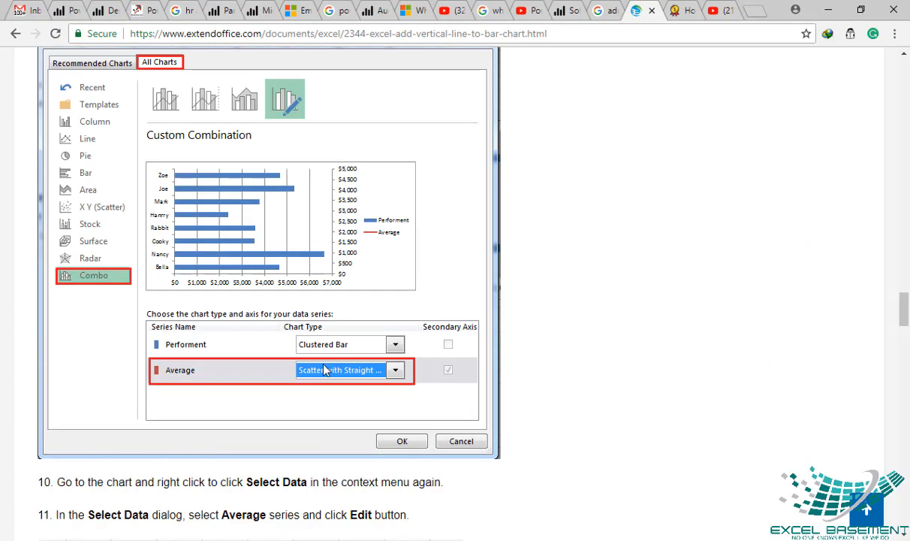
scroll(down, 3)
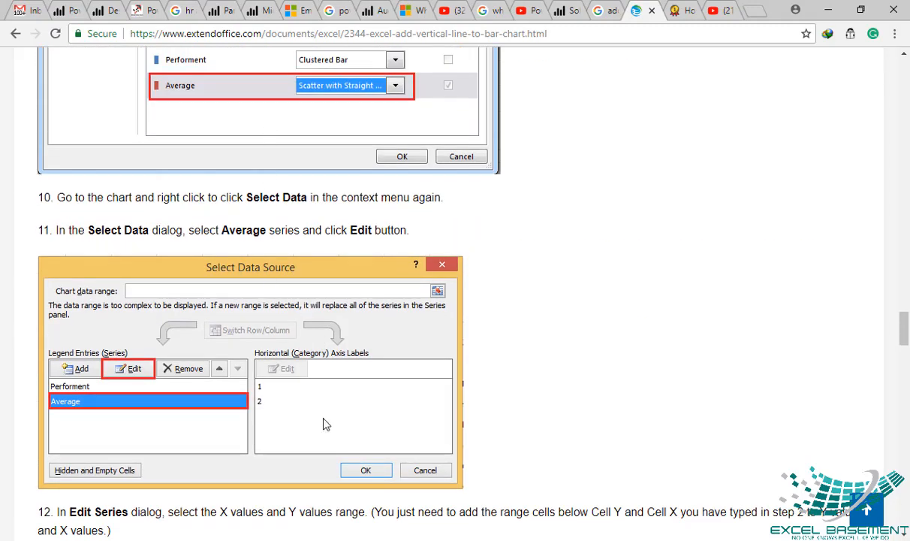
scroll(down, 3)
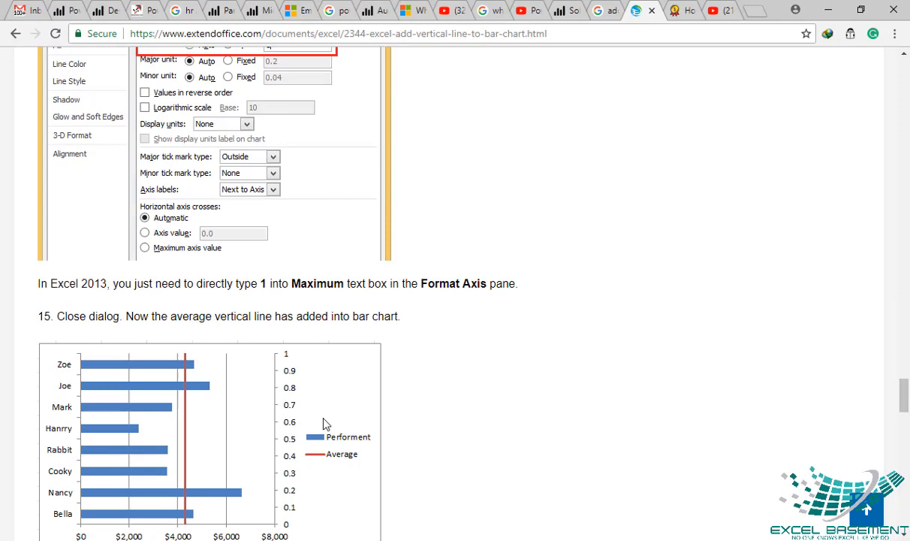
mouse_move(653, 68)
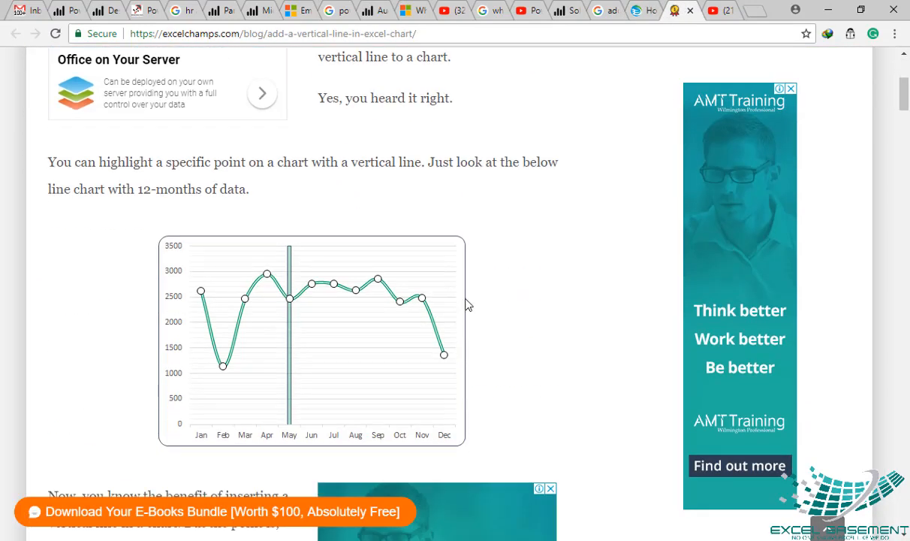
Step: Read the excelchamps.com vertical-line article through its dynamic scroll-bar example
scroll(up, 3)
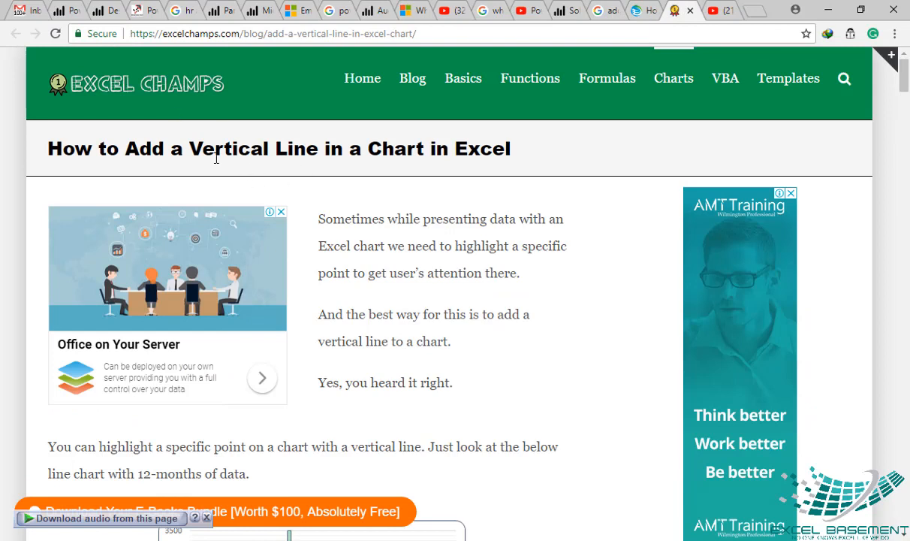
mouse_move(459, 311)
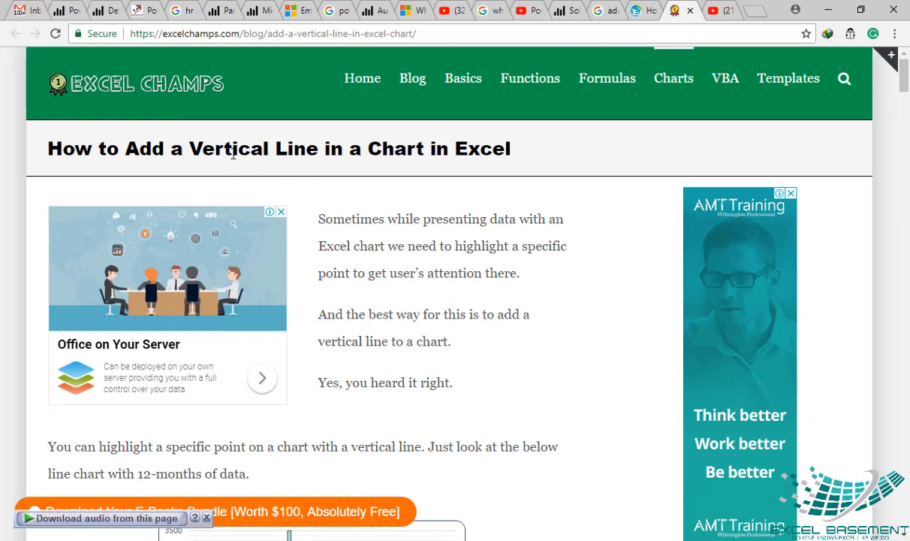
scroll(down, 3)
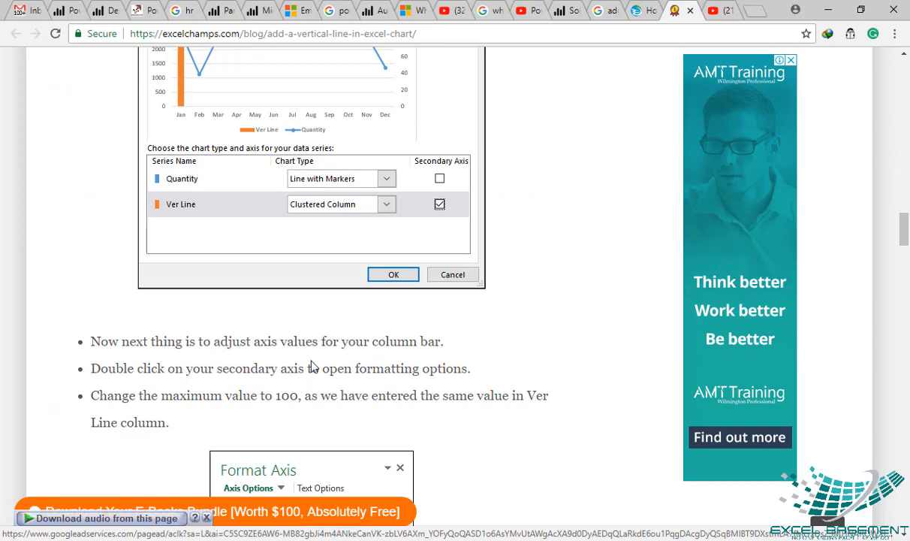
scroll(down, 3)
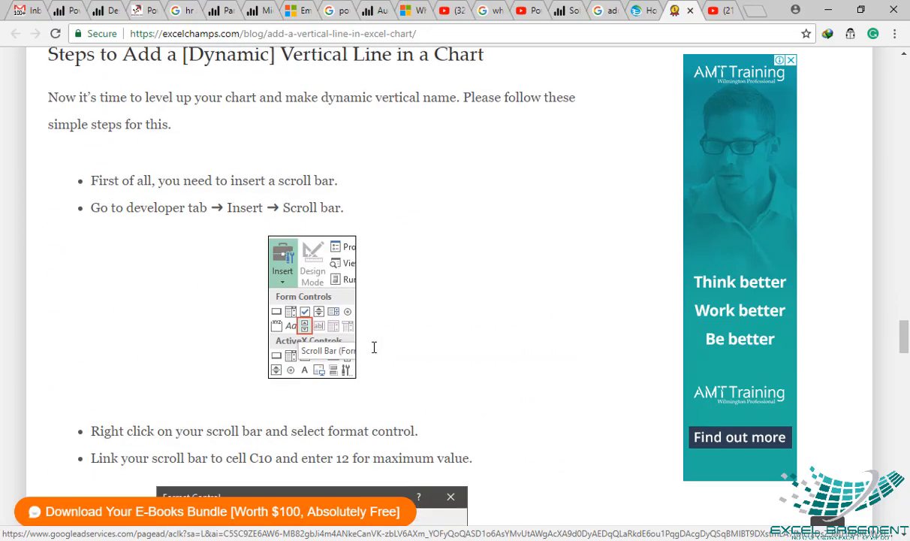
scroll(down, 3)
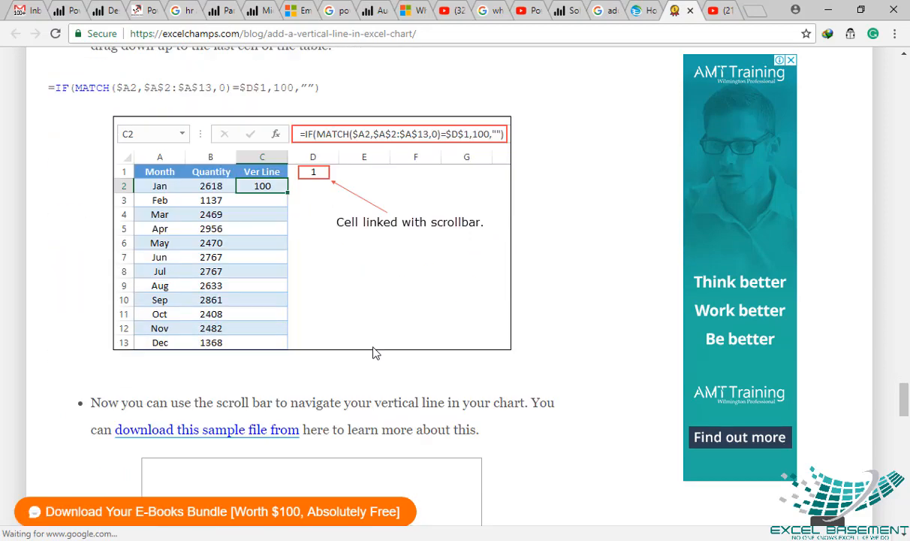
scroll(down, 3)
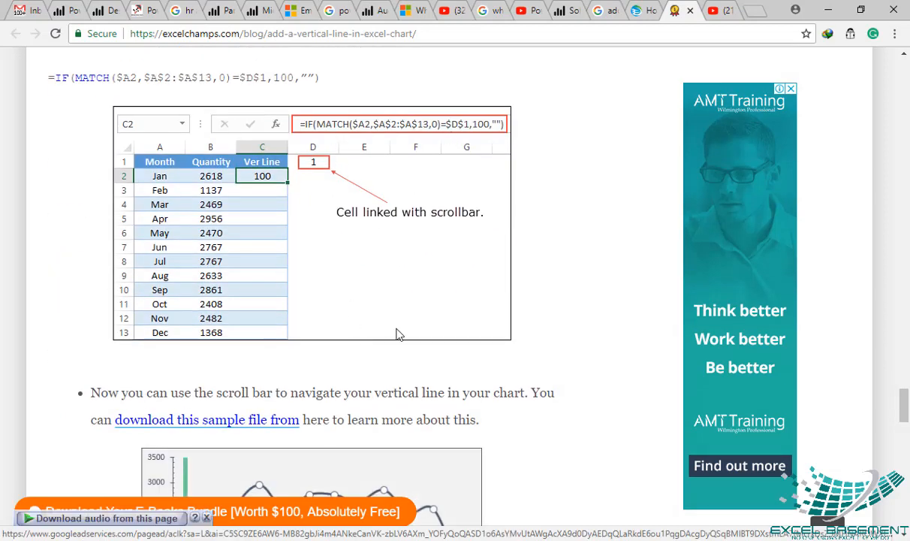
scroll(down, 3)
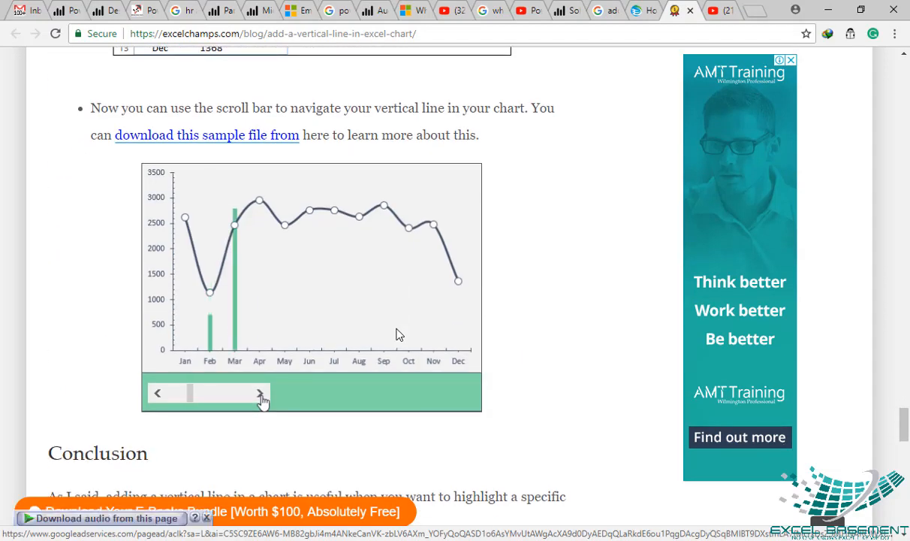
scroll(down, 3)
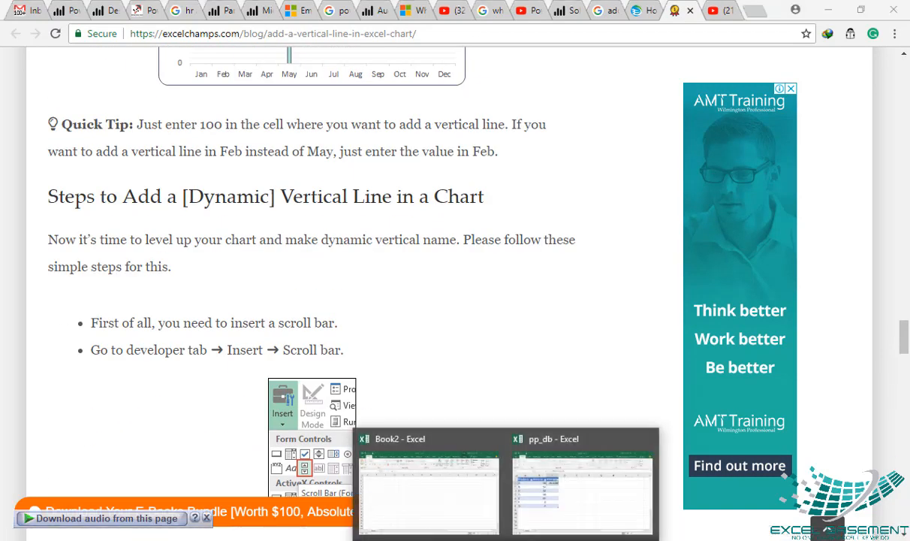
Step: Select the pp_db product table A1:C8 in Excel, then return to the ExtendOffice tutorial
click(582, 491)
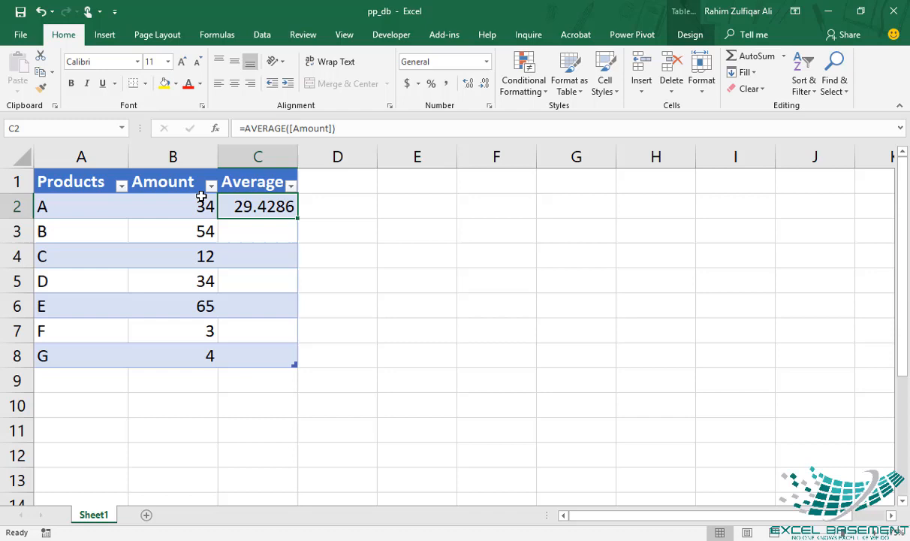
mouse_move(294, 277)
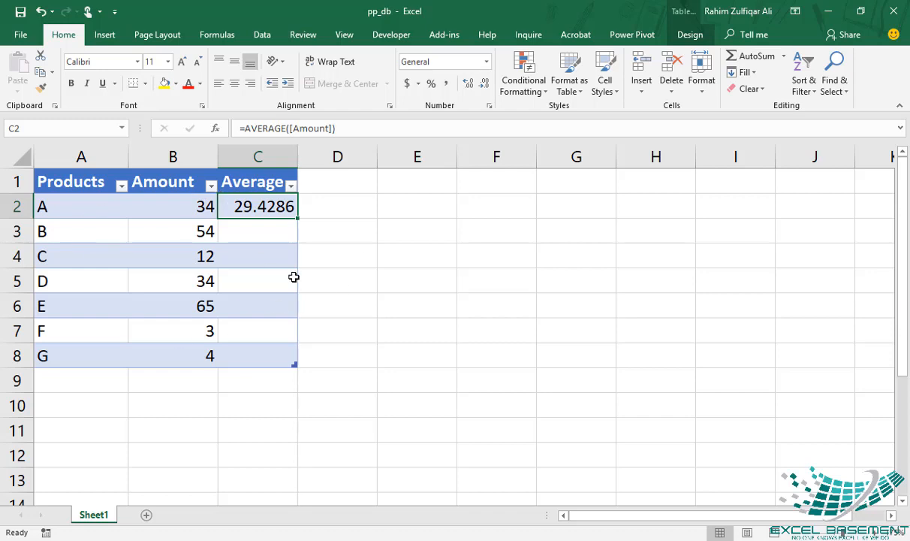
mouse_move(155, 217)
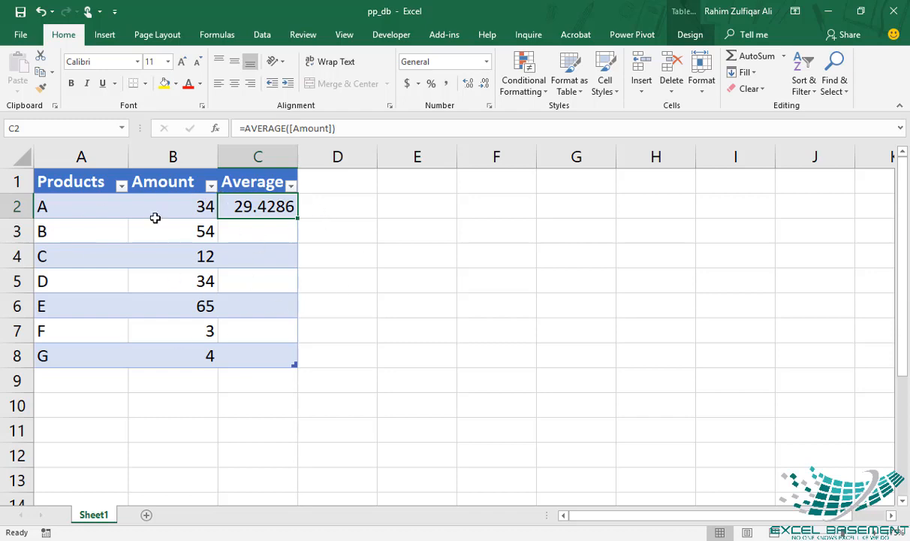
mouse_move(312, 264)
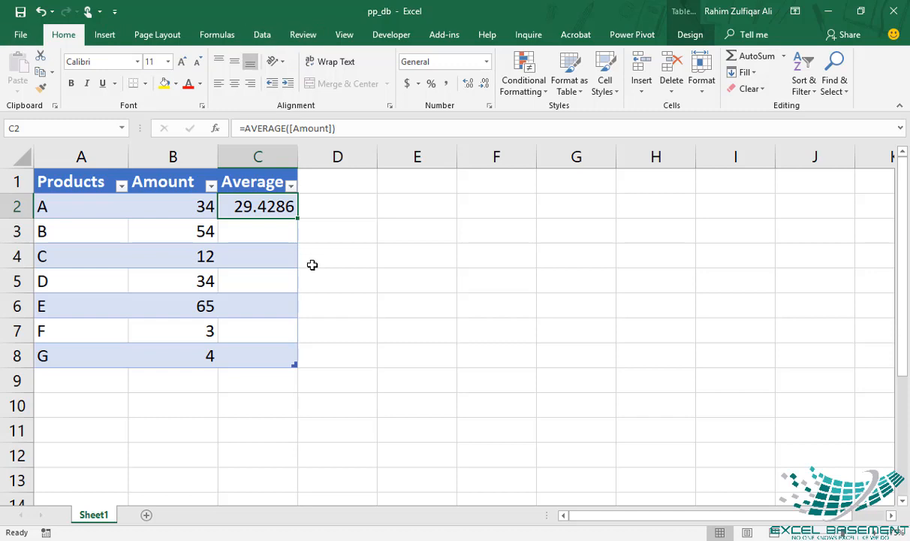
mouse_move(310, 263)
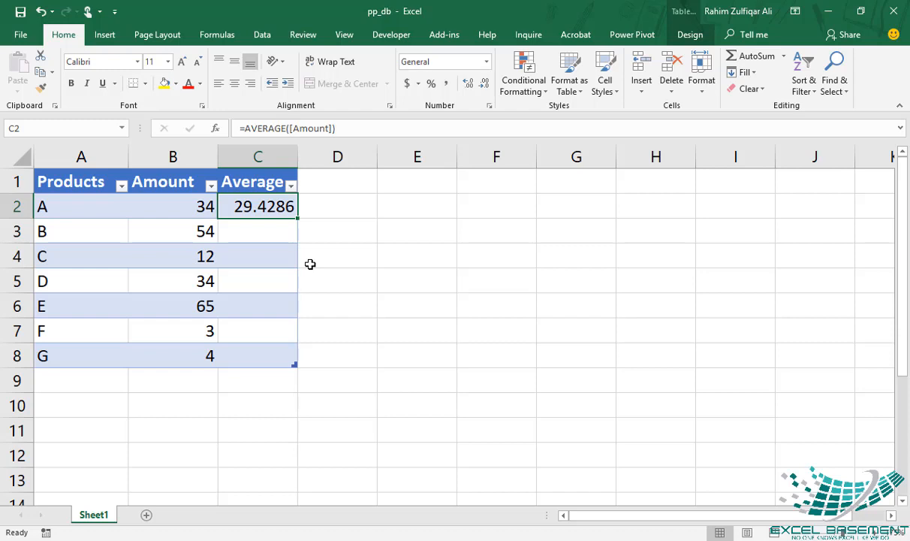
mouse_move(48, 206)
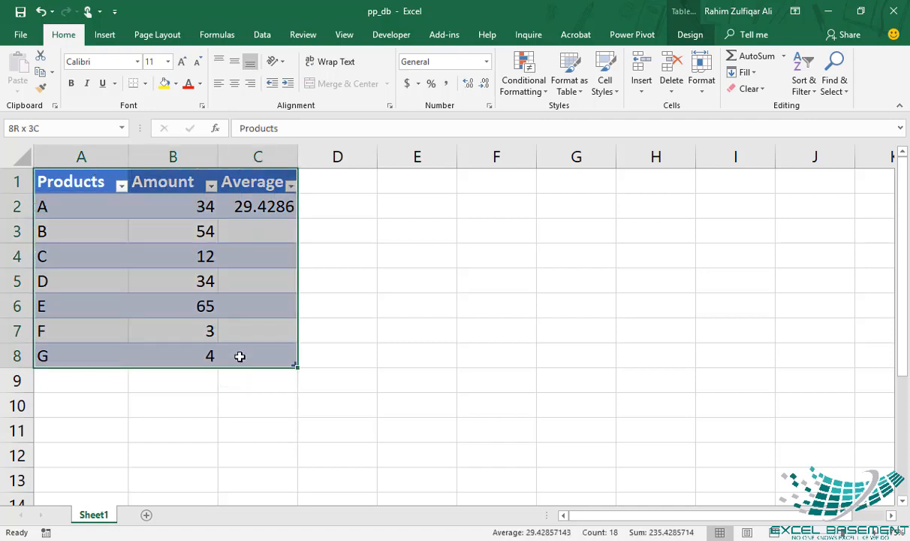
click(104, 35)
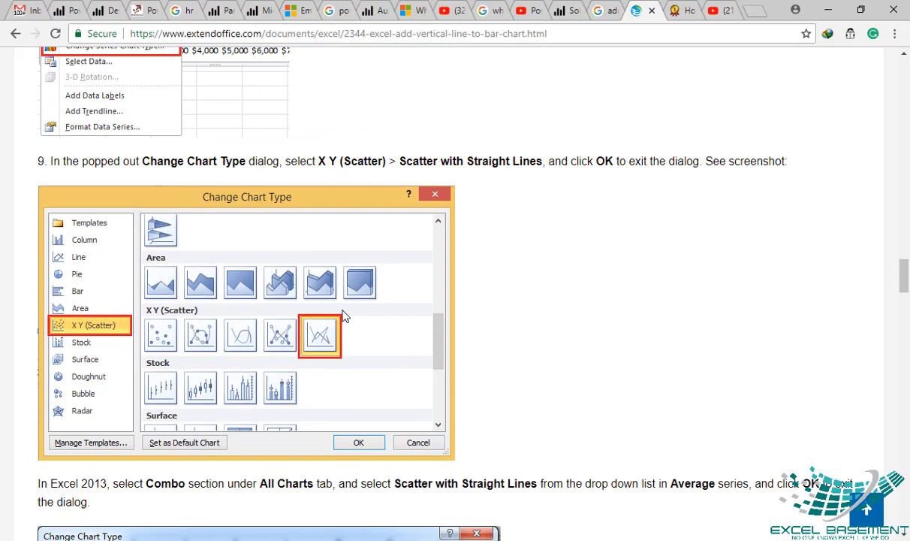
scroll(down, 3)
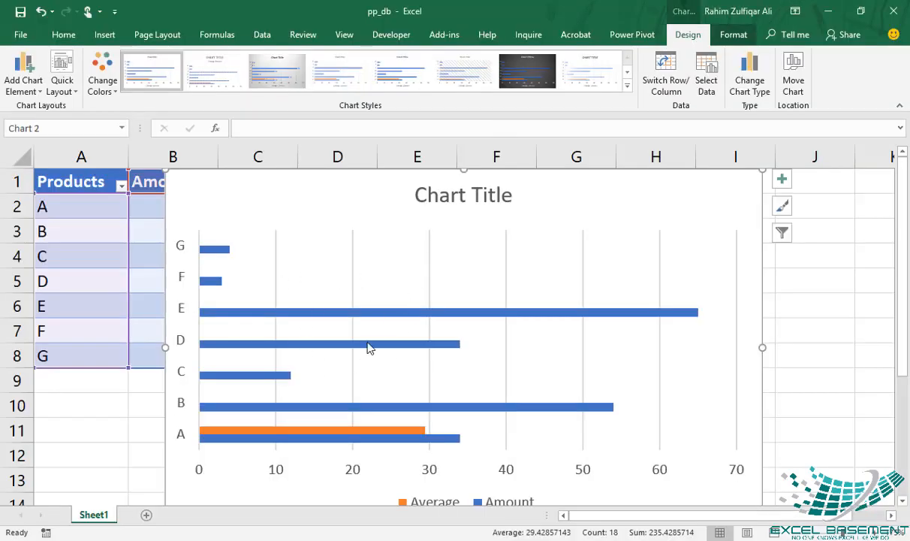
mouse_move(405, 412)
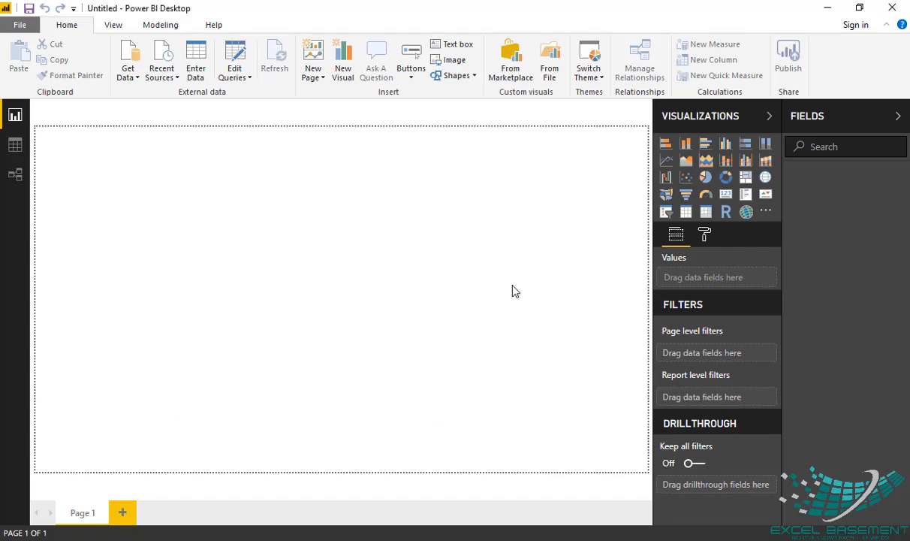
Step: Choose the pp_db Excel workbook as the Power BI data source
click(128, 60)
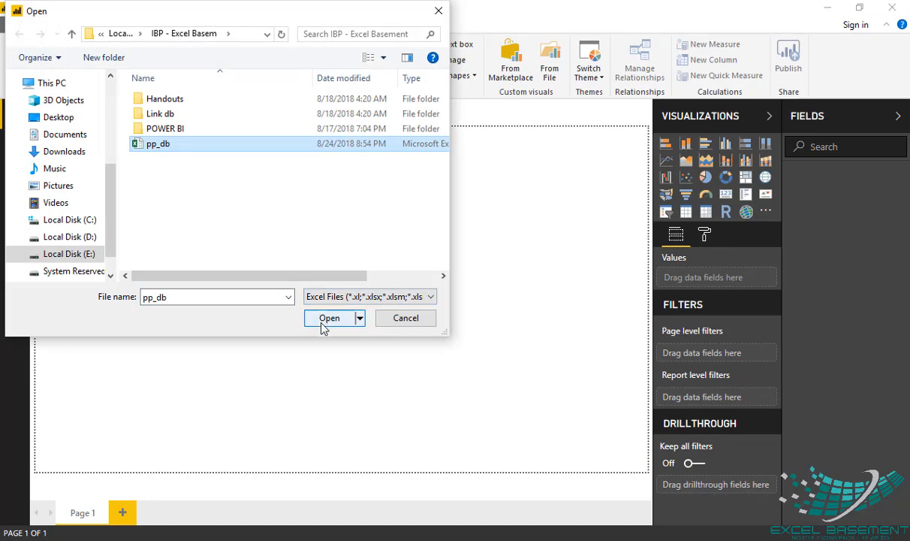
click(329, 318)
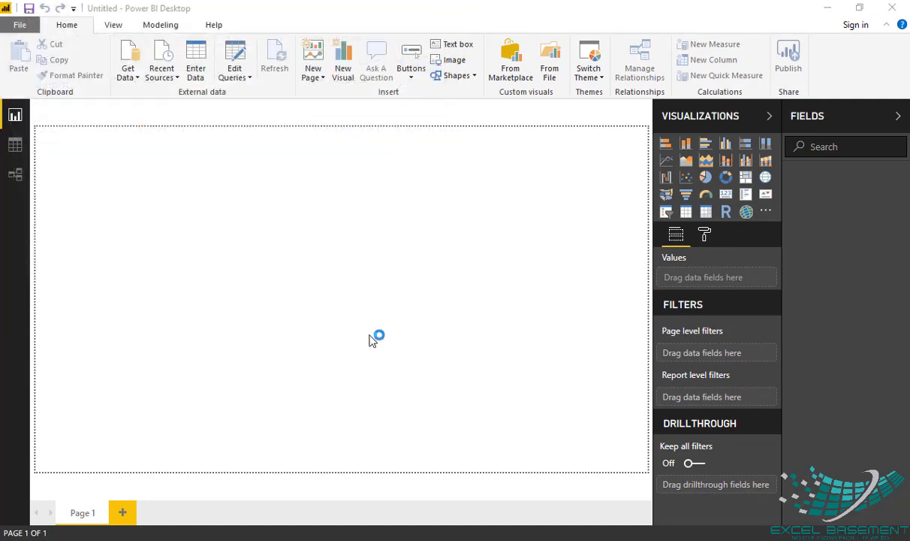
Step: Load the pp_db table, check its seven Products/Amount rows, and return to Report view
click(128, 56)
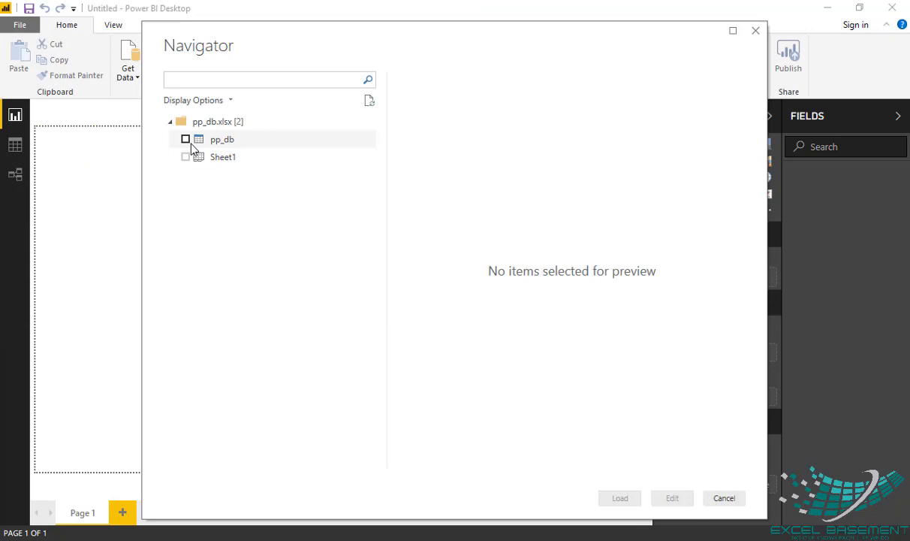
click(185, 139)
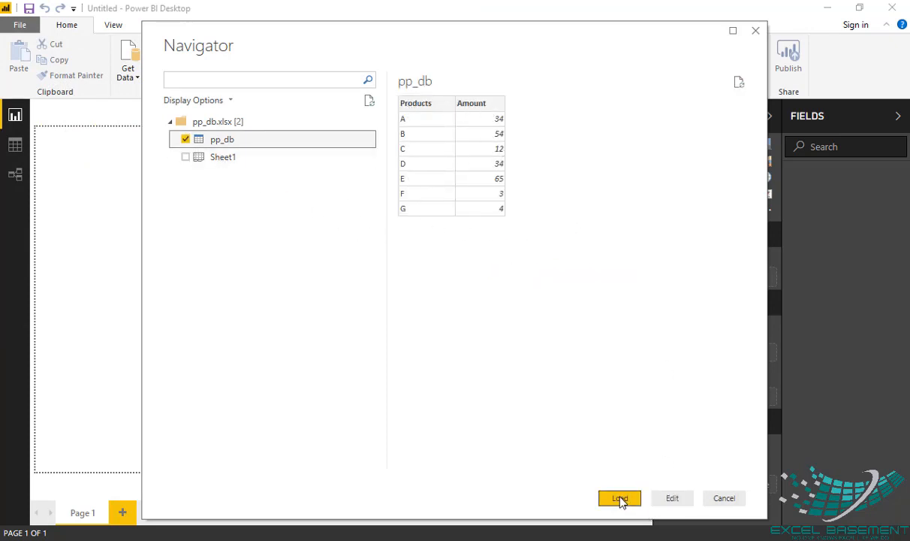
click(618, 498)
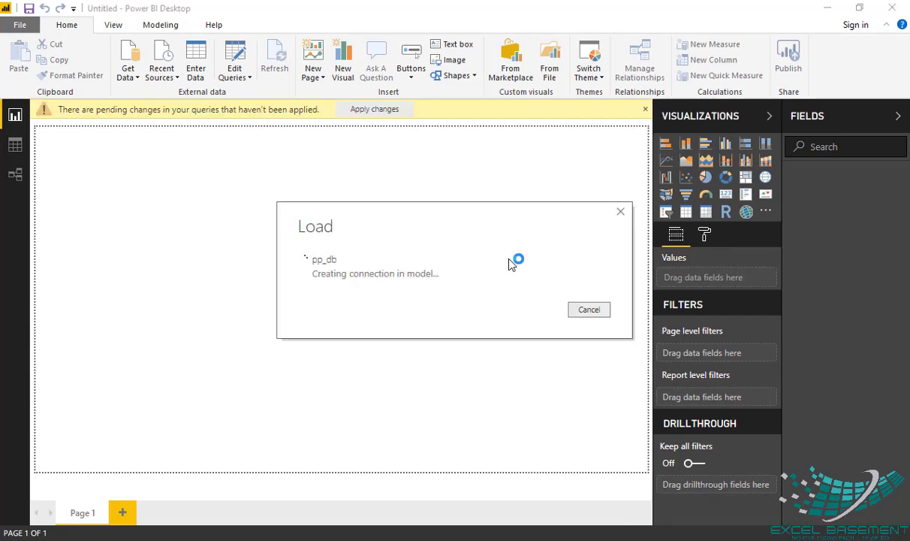
click(374, 109)
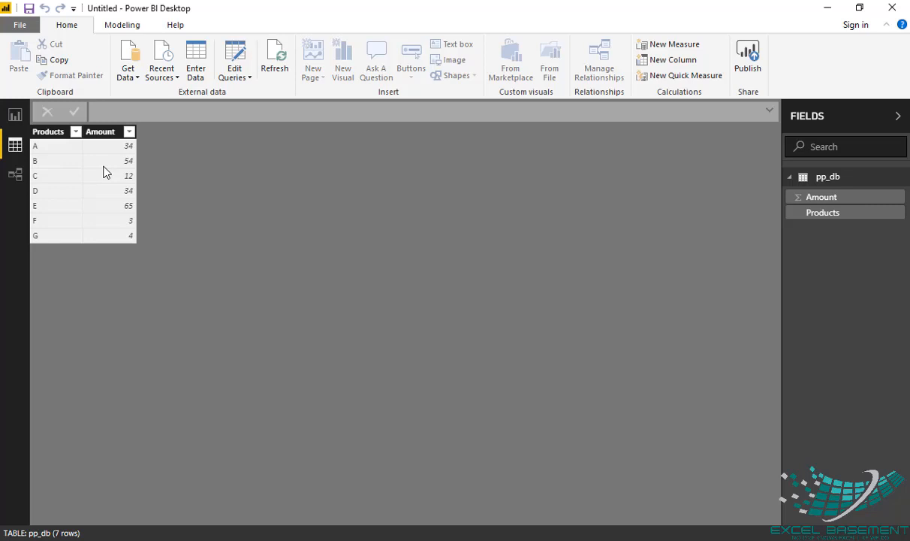
click(15, 114)
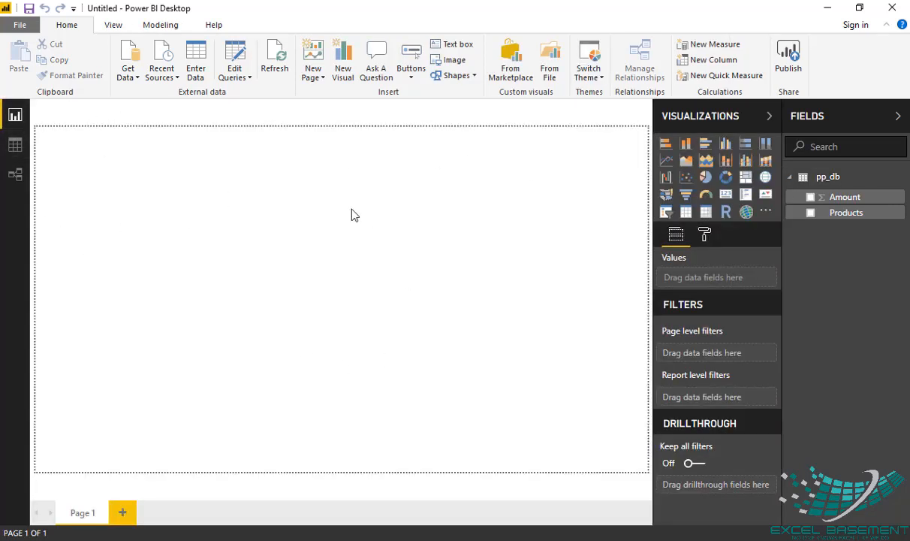
mouse_move(425, 184)
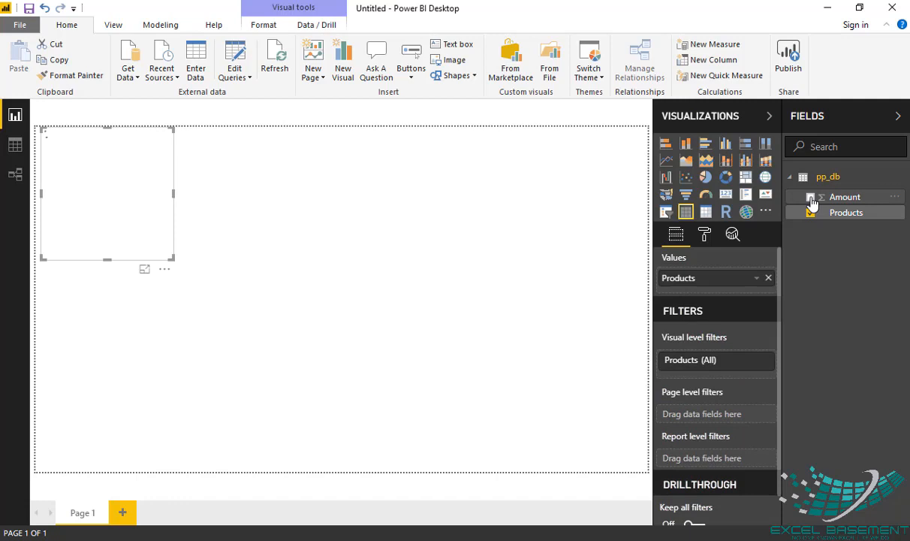
Step: Add Amount to an enlarged visual and convert it to a stacked bar chart
click(810, 197)
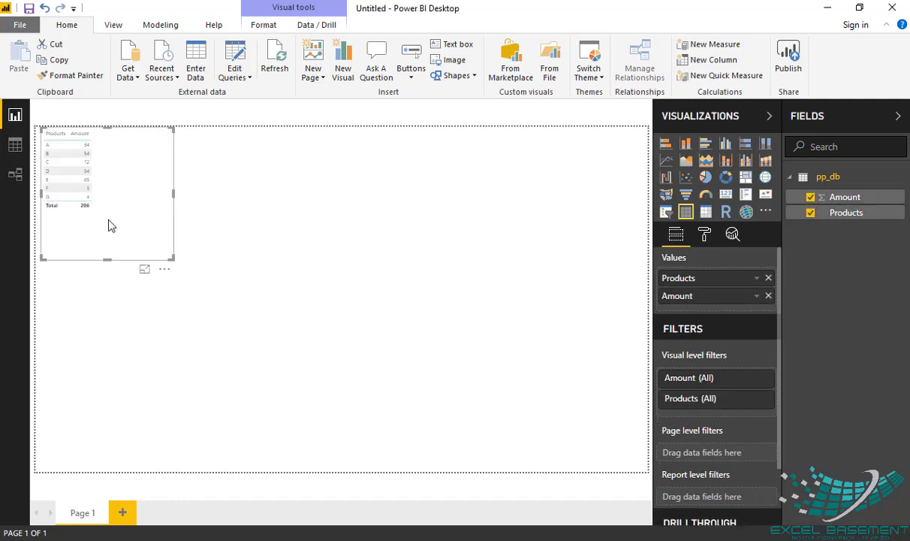
drag(174, 261, 237, 312)
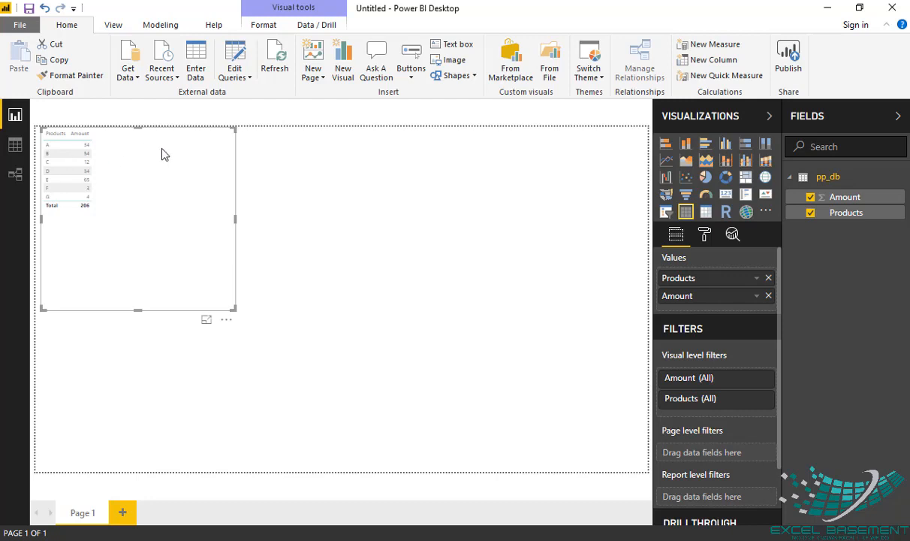
mouse_move(660, 158)
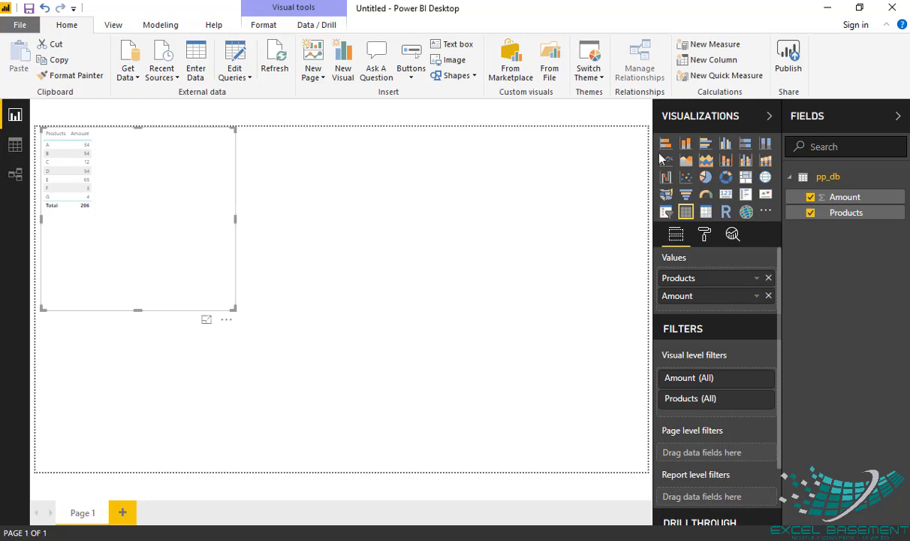
mouse_move(679, 121)
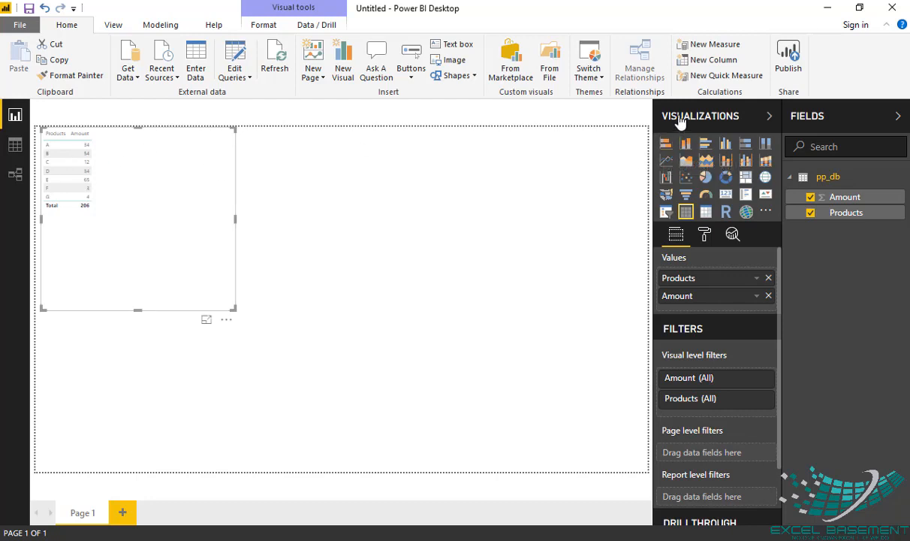
mouse_move(667, 143)
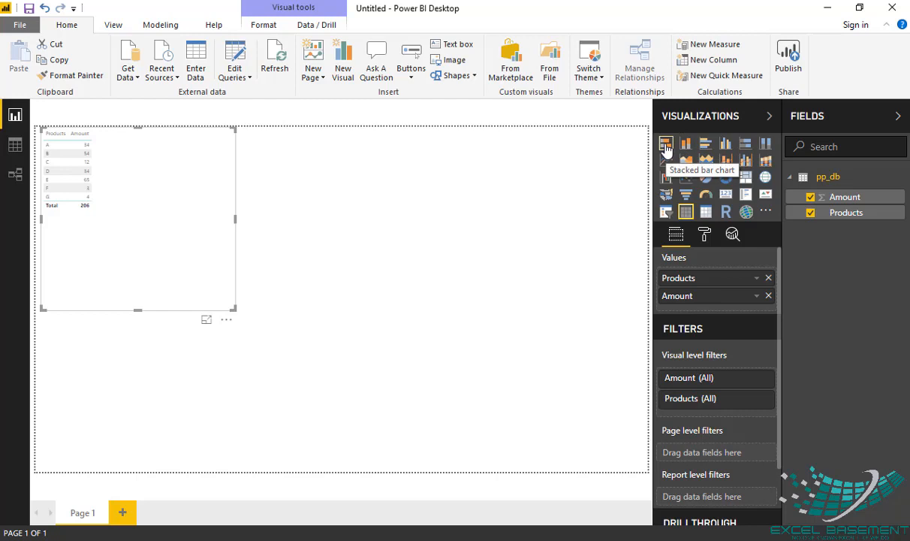
click(666, 144)
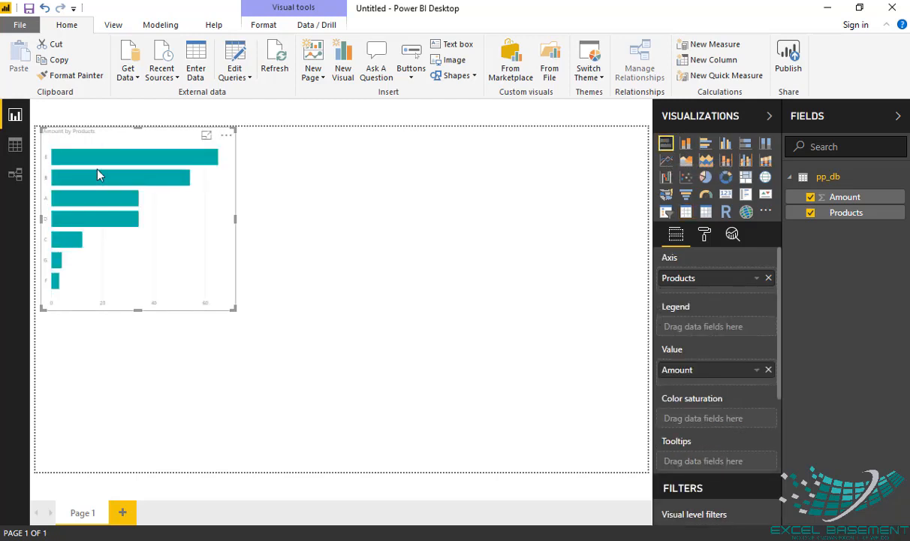
mouse_move(65, 166)
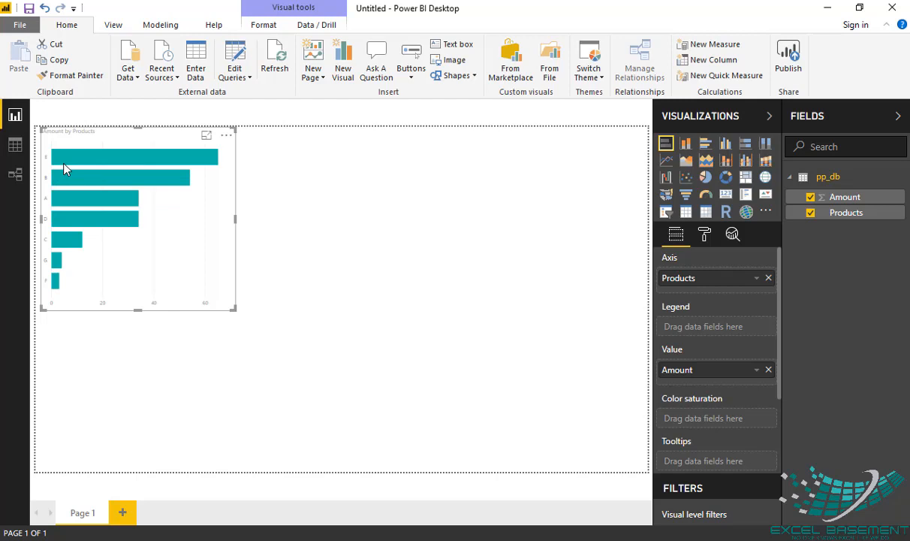
mouse_move(51, 188)
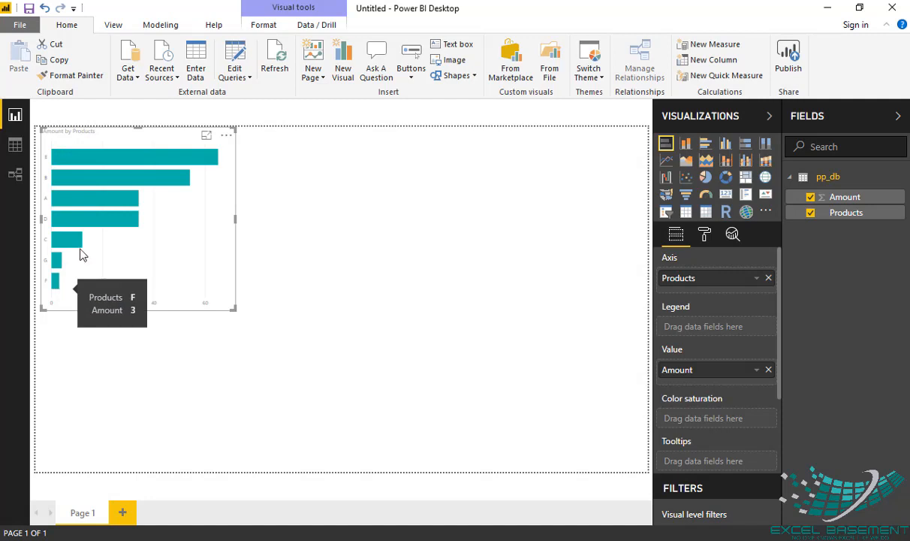
mouse_move(227, 135)
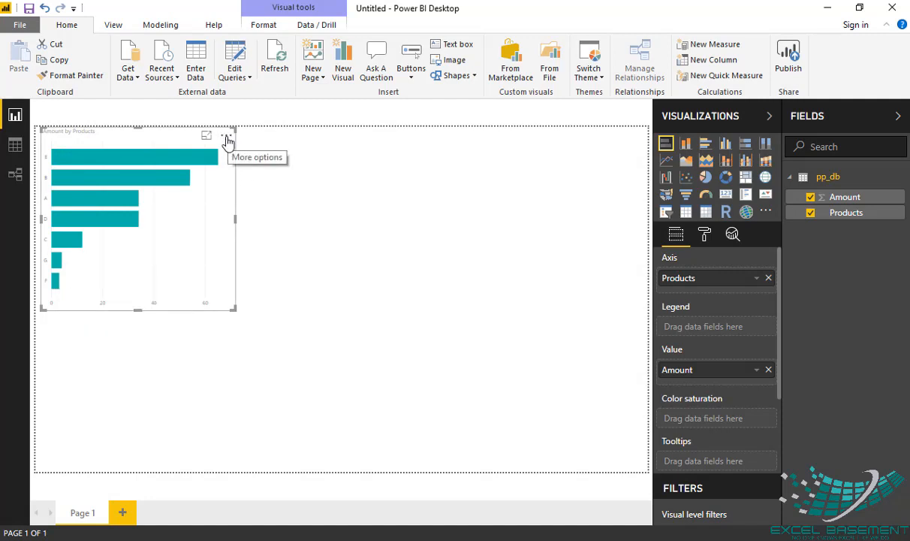
Step: Sort the bar chart by Products in ascending order
click(228, 135)
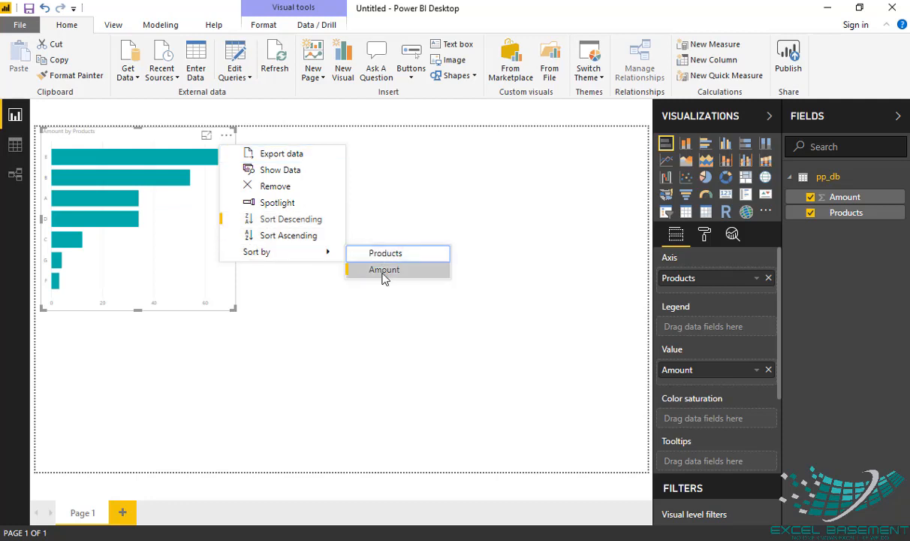
click(385, 269)
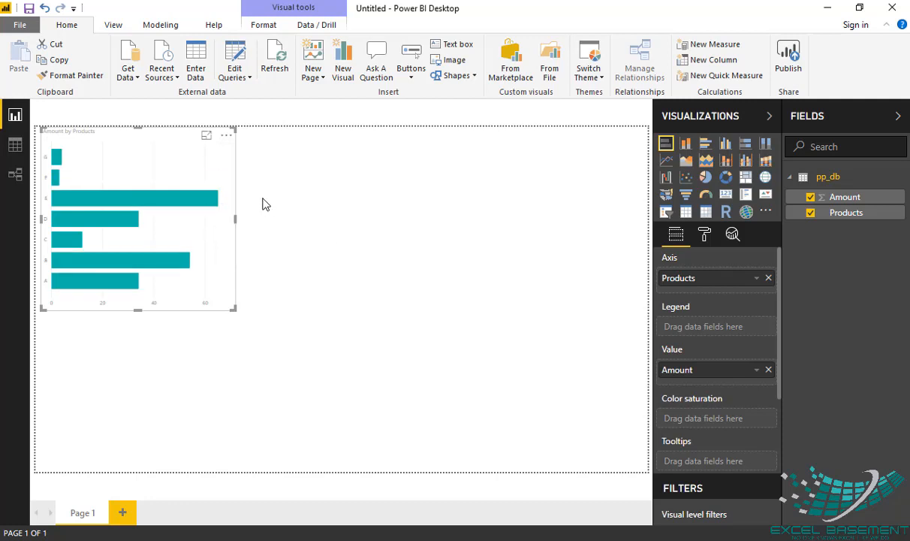
click(226, 135)
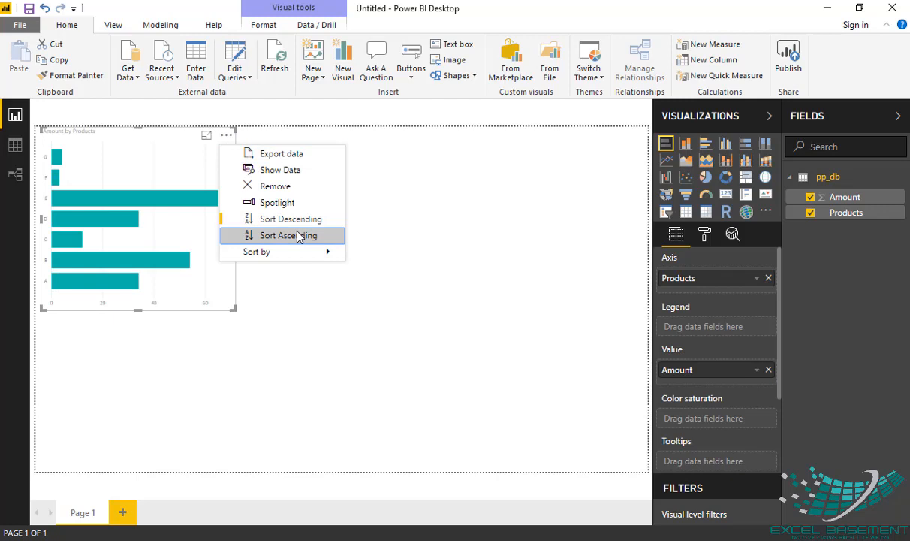
click(287, 235)
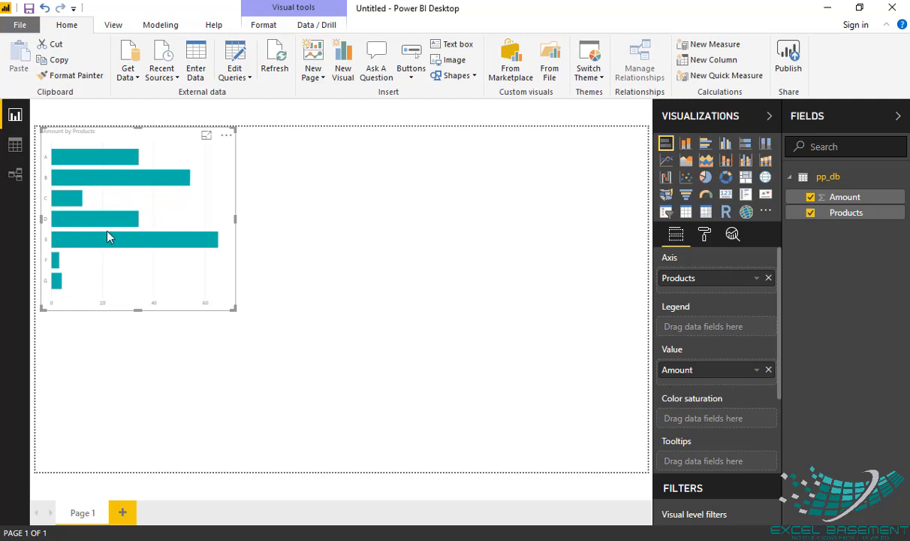
mouse_move(250, 196)
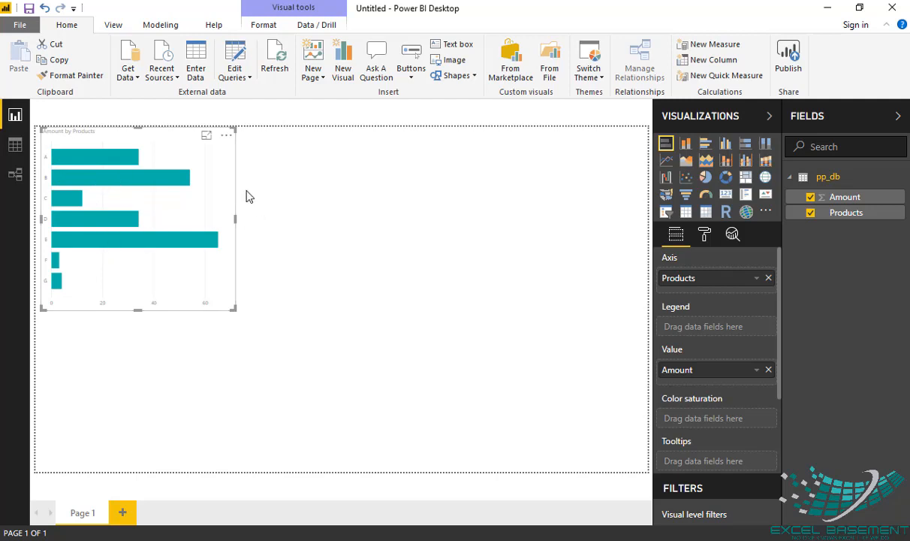
mouse_move(116, 152)
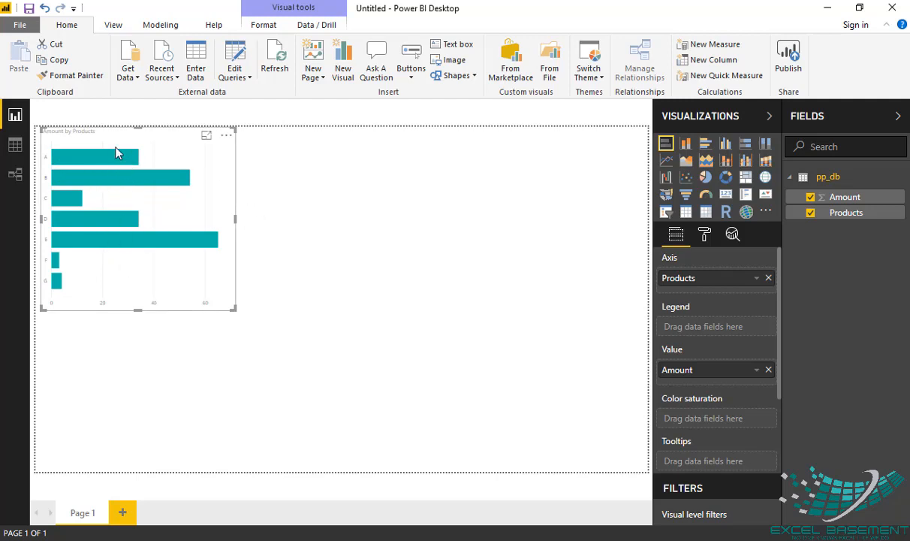
mouse_move(287, 282)
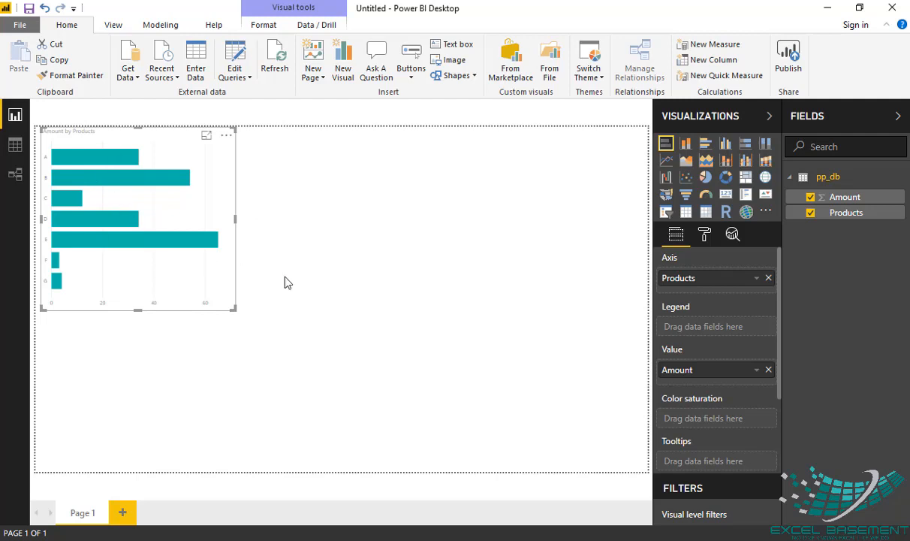
mouse_move(732, 233)
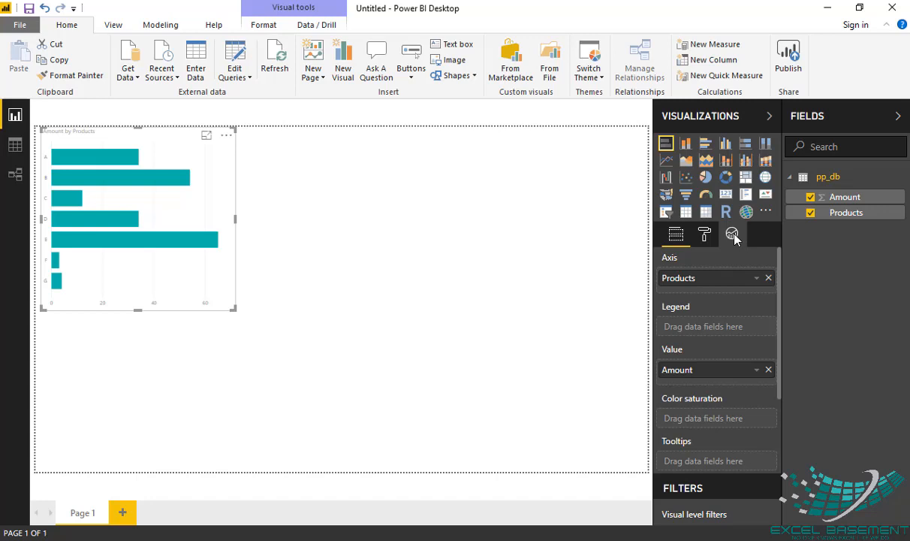
mouse_move(732, 235)
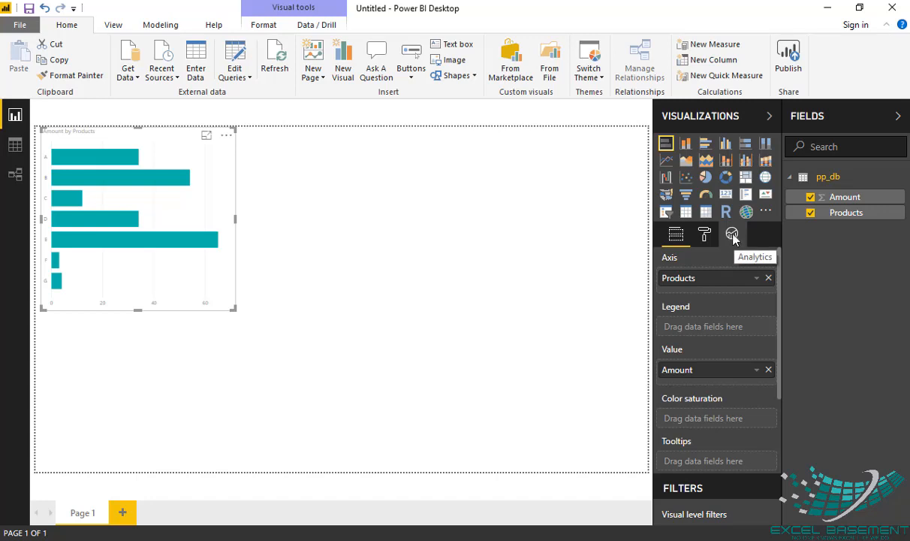
Step: Add a constant line with value 30 in the chart's Analytics pane
click(732, 235)
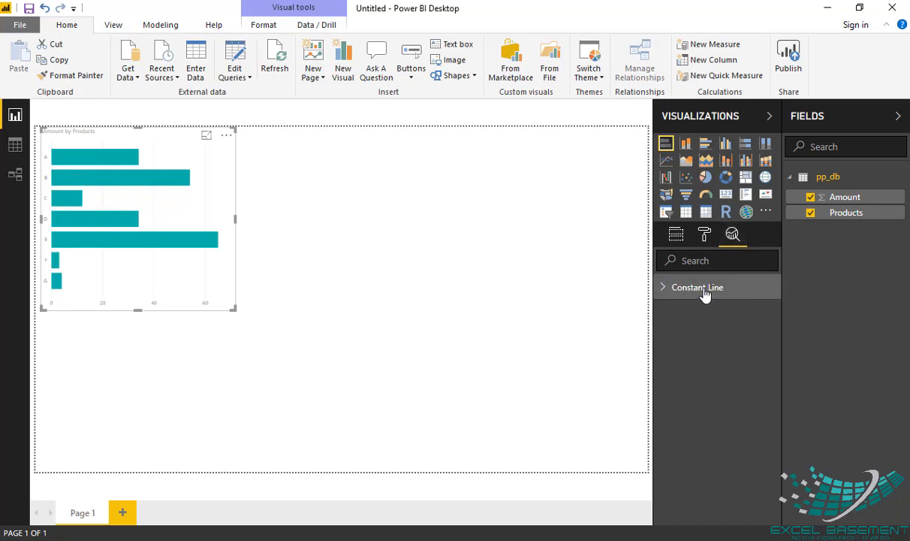
click(697, 286)
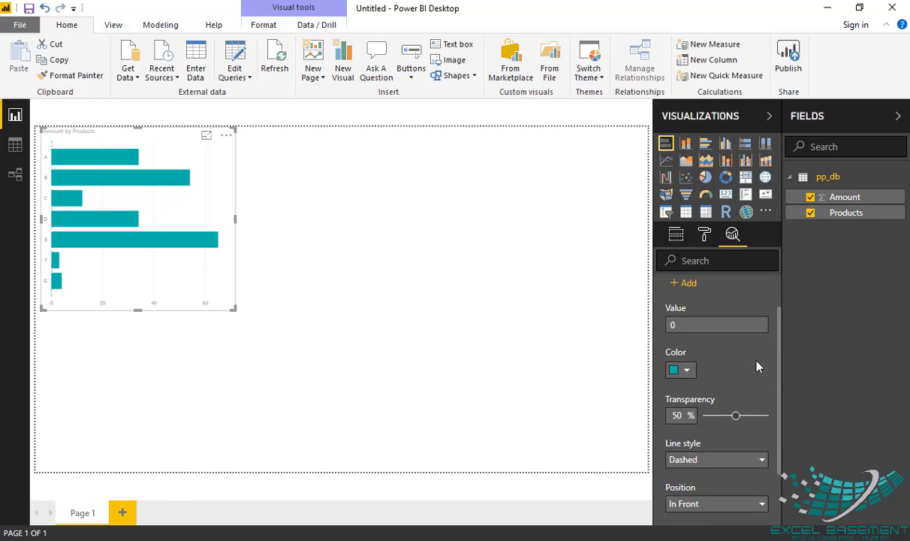
click(688, 283)
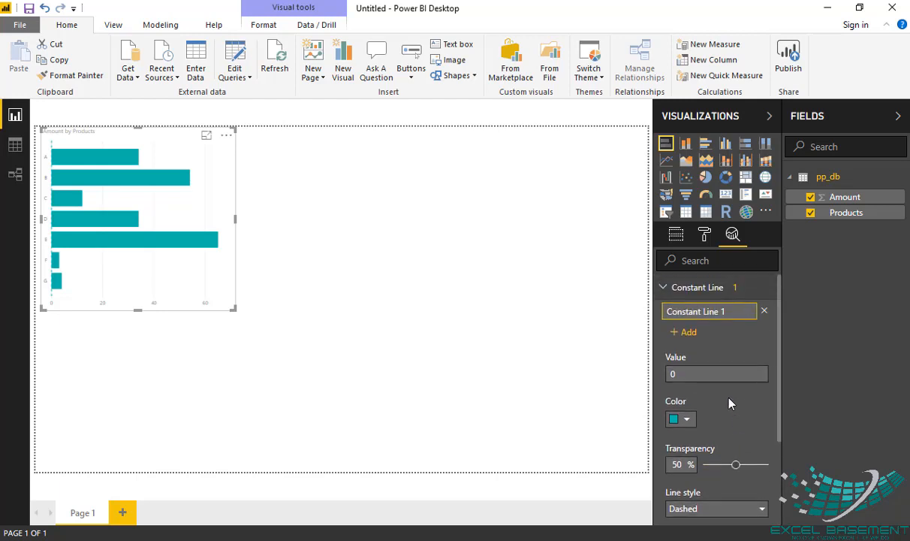
click(717, 373)
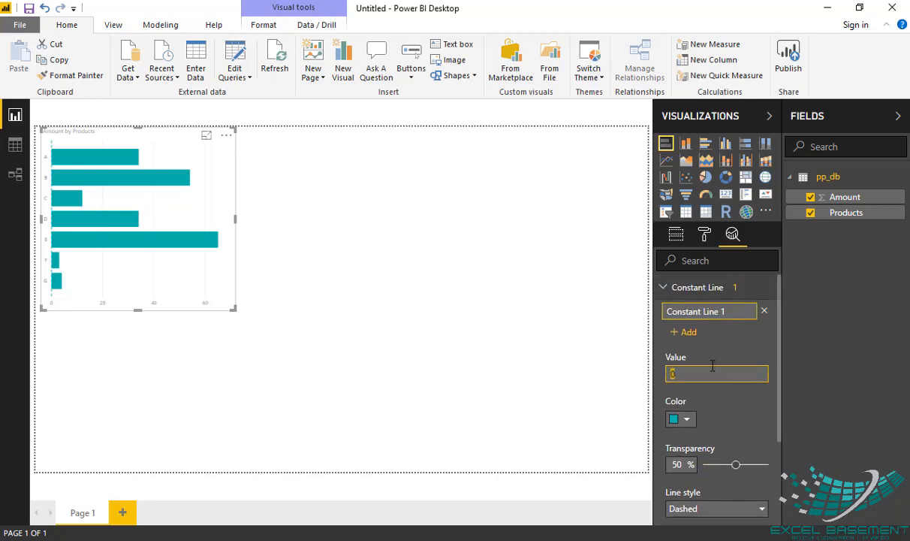
text(3)
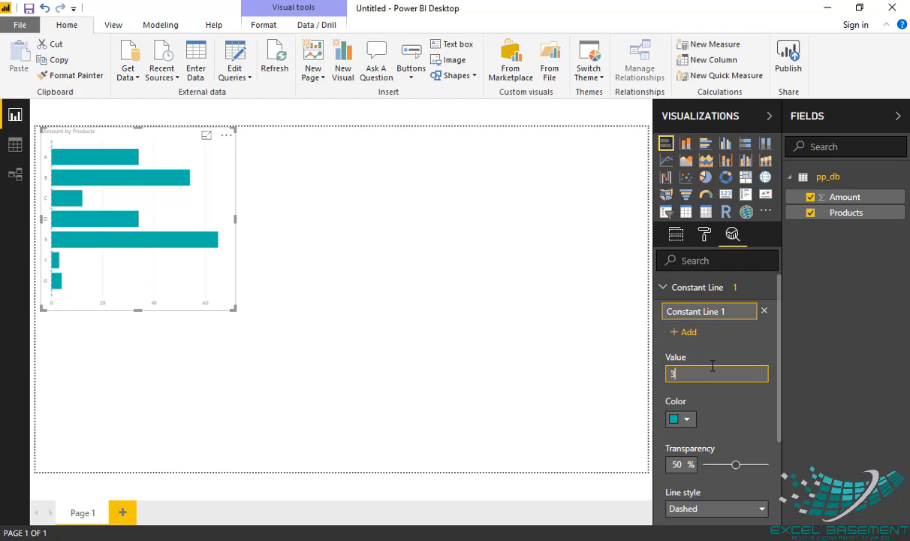
text(0)
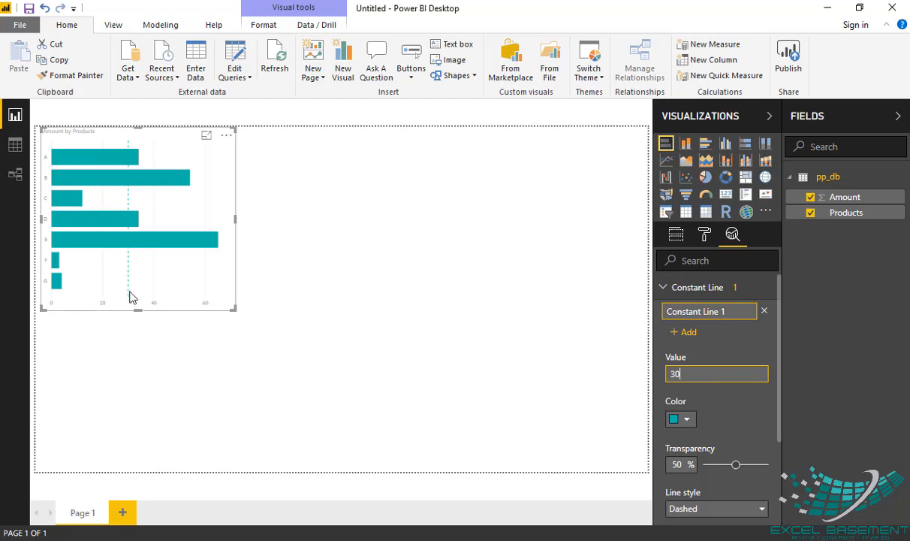
mouse_move(717, 454)
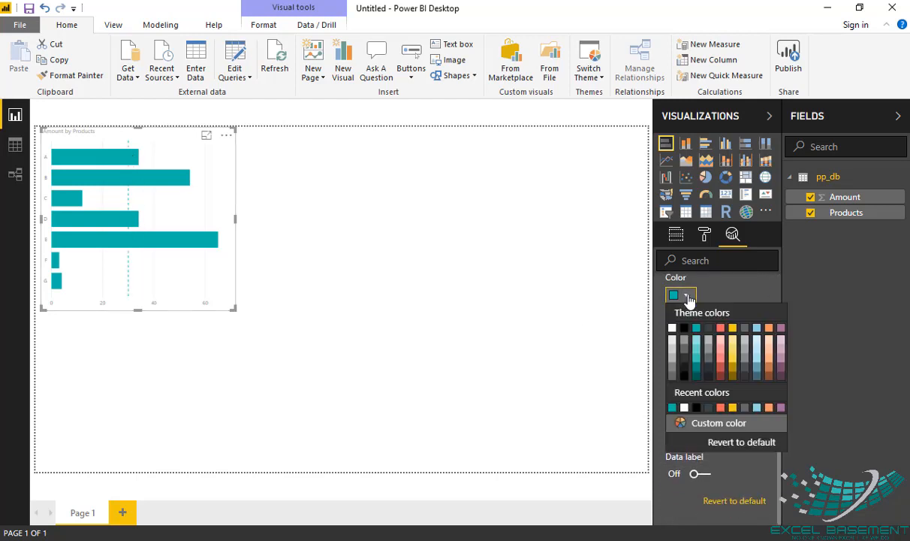
Step: Set the constant line colour to black and its transparency to 10%
click(684, 326)
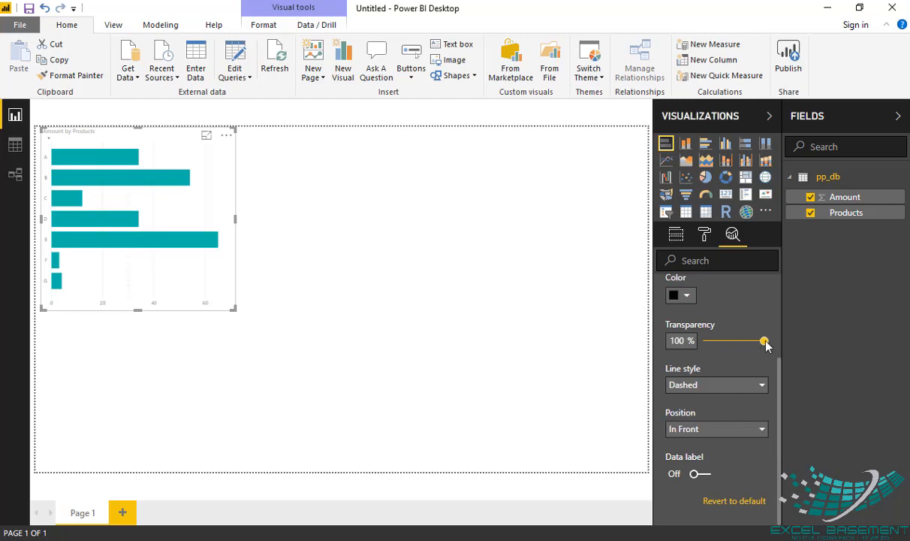
drag(763, 341, 722, 341)
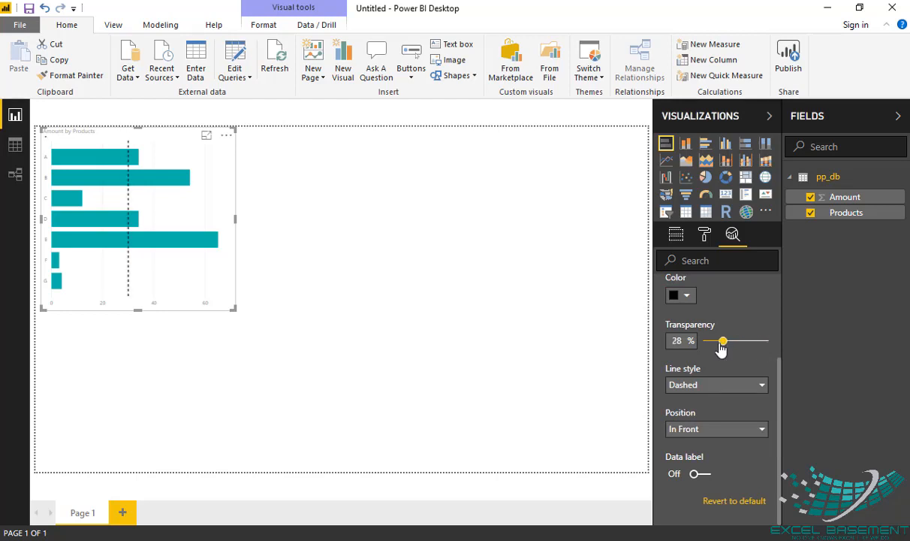
drag(723, 340, 712, 341)
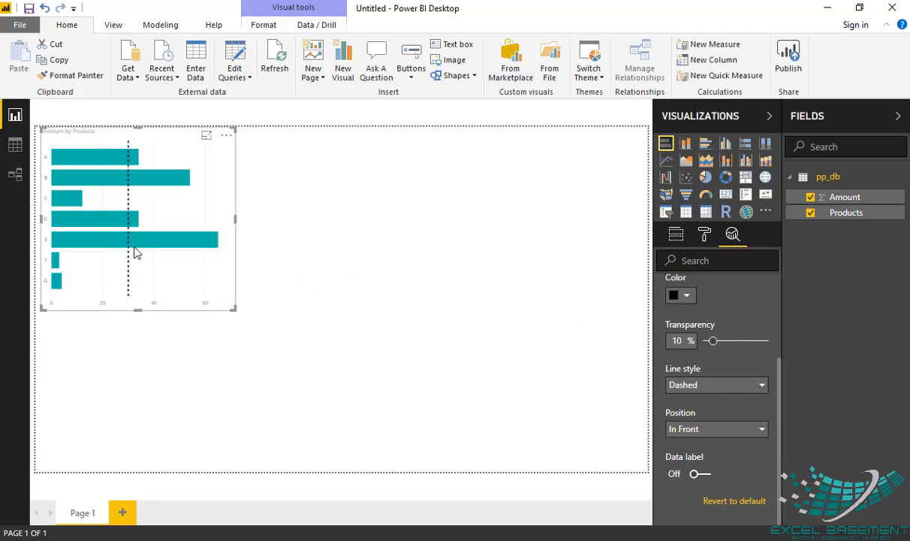
mouse_move(133, 195)
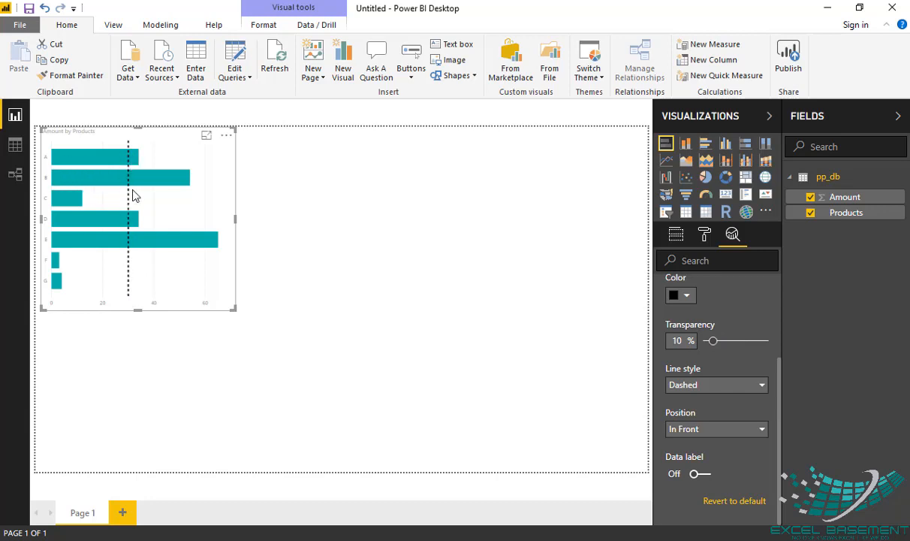
mouse_move(138, 294)
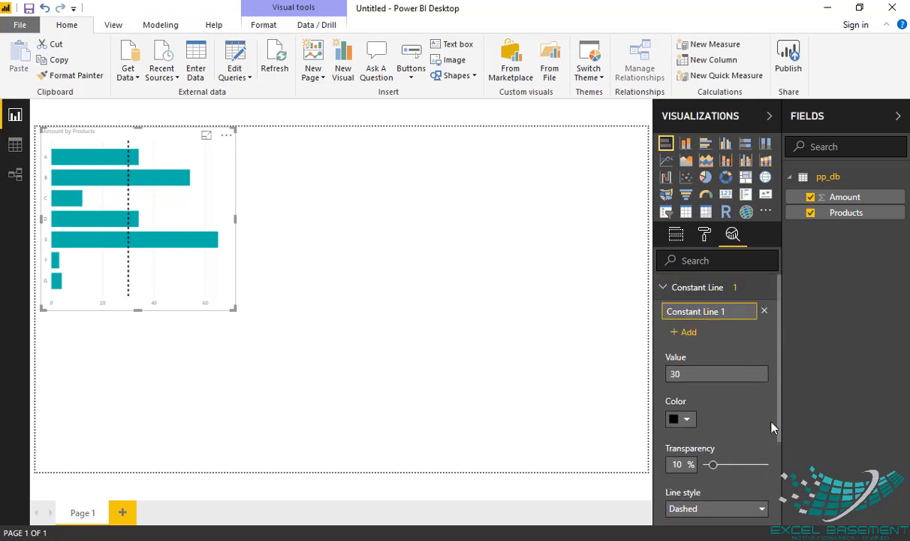
mouse_move(652, 177)
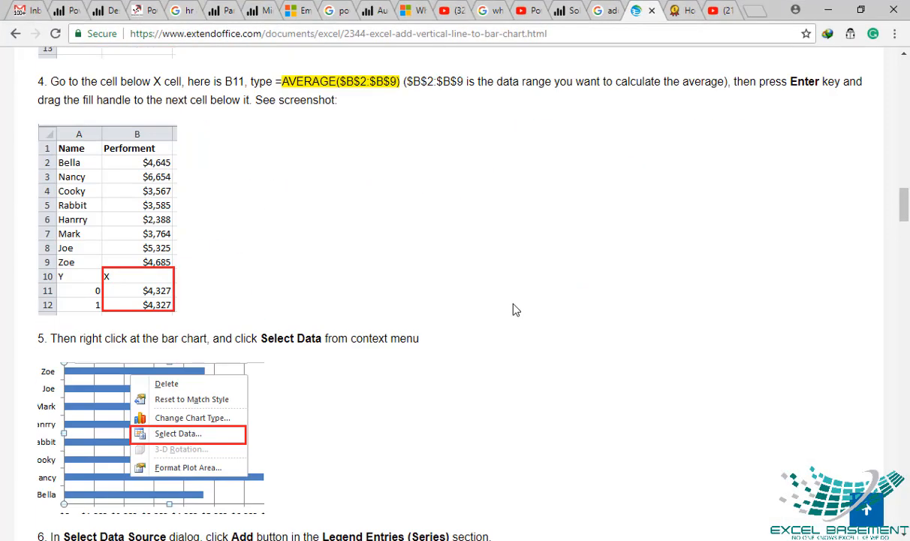
scroll(down, 3)
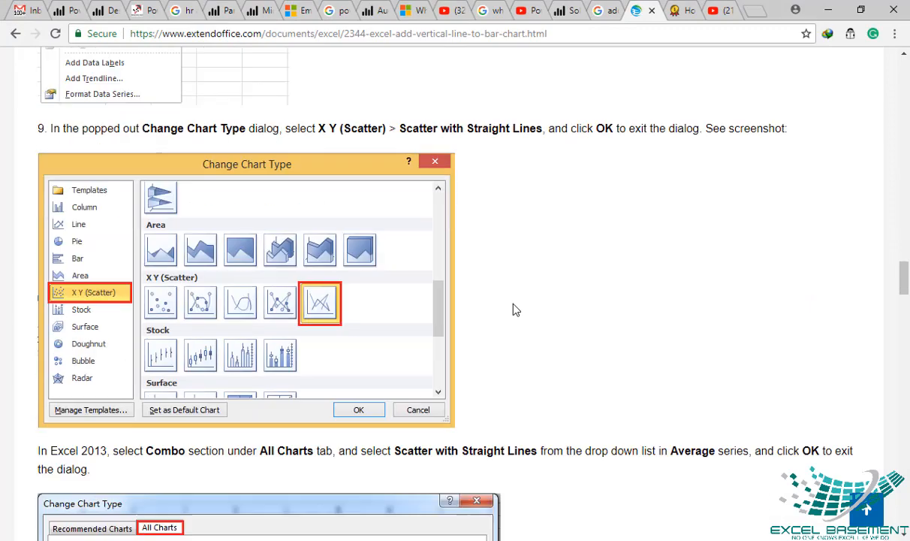
scroll(down, 3)
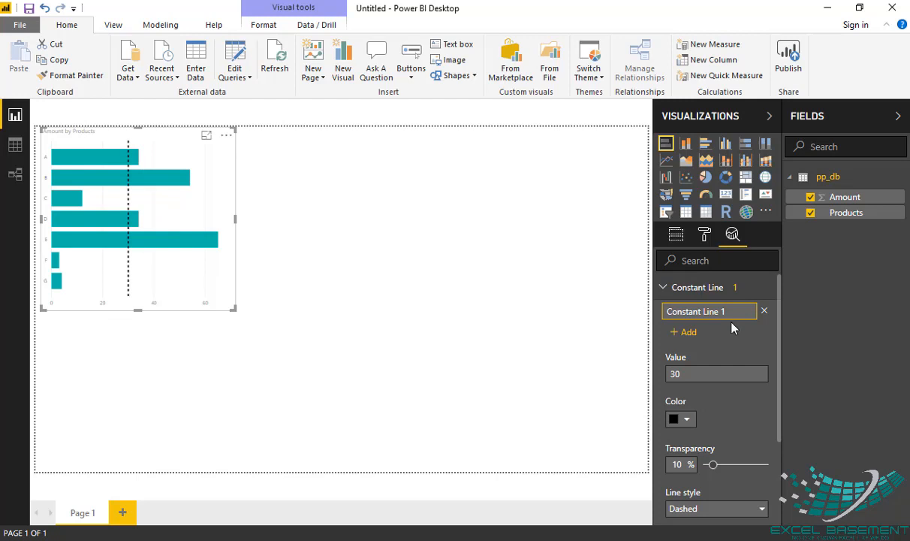
mouse_move(713, 393)
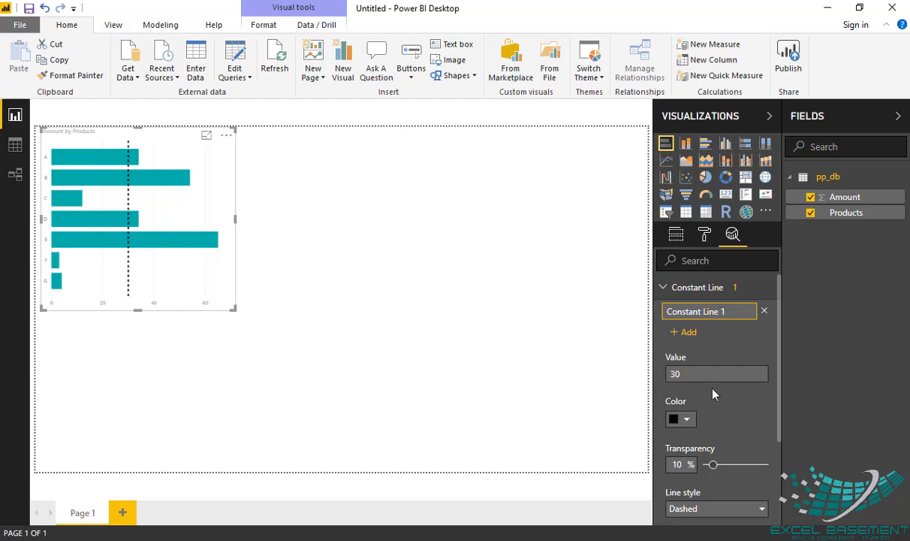
click(716, 374)
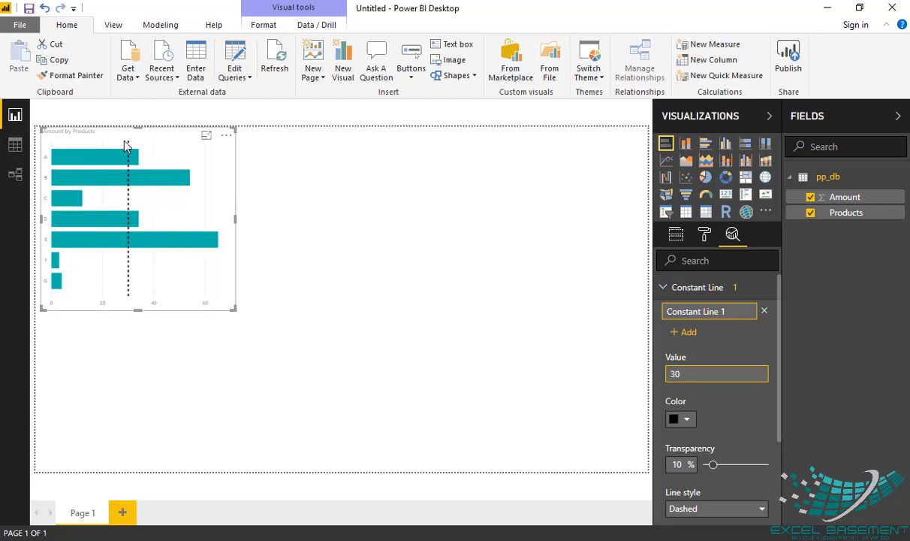
mouse_move(150, 284)
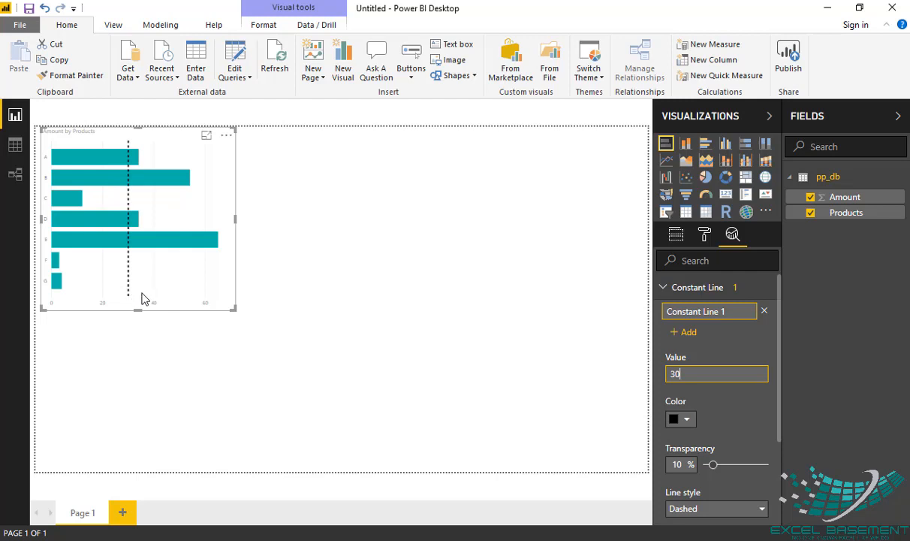
mouse_move(124, 150)
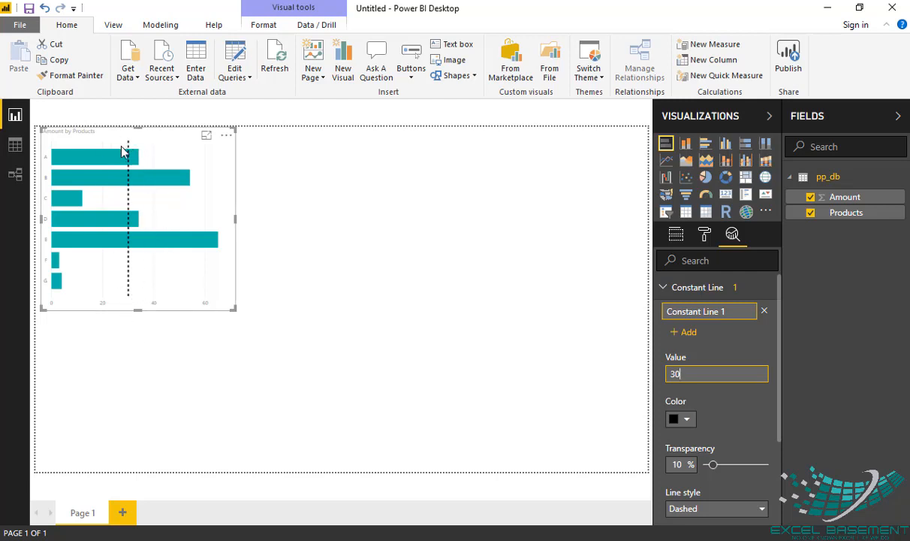
mouse_move(111, 208)
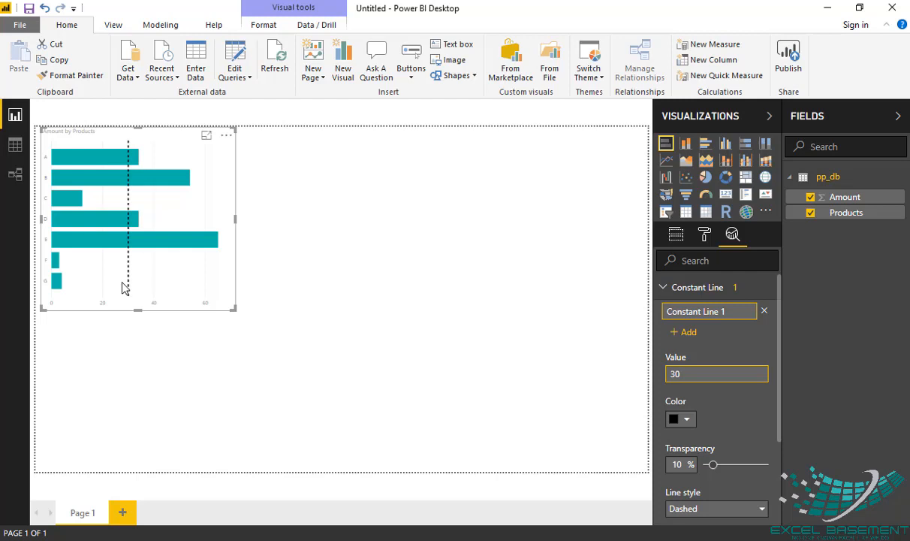
click(716, 373)
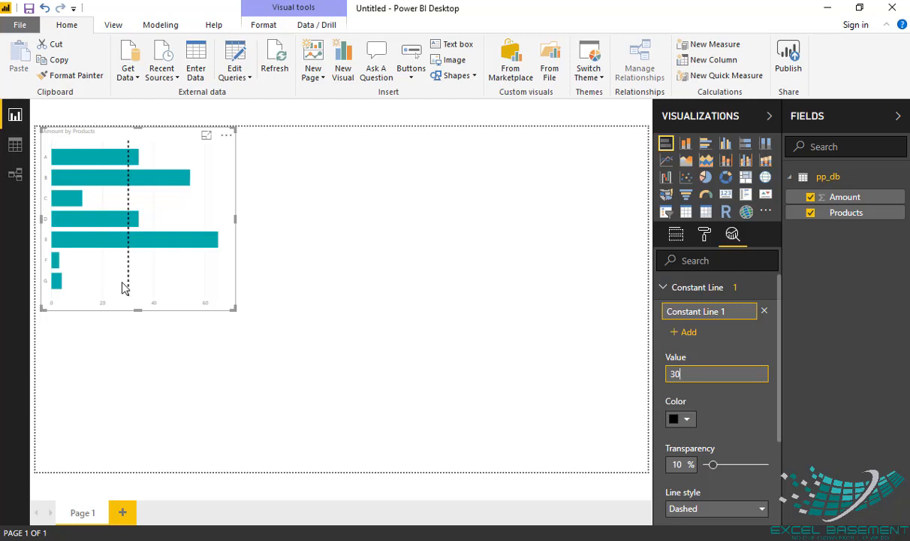